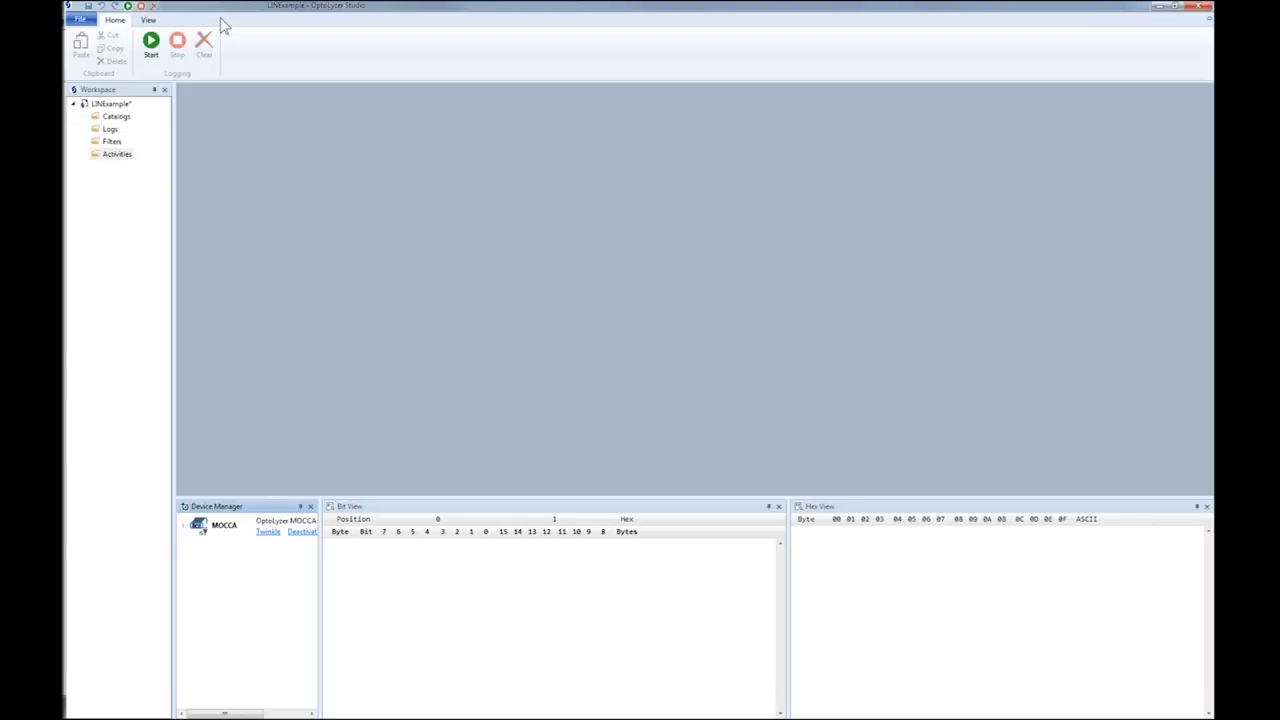
mouse_move(188, 532)
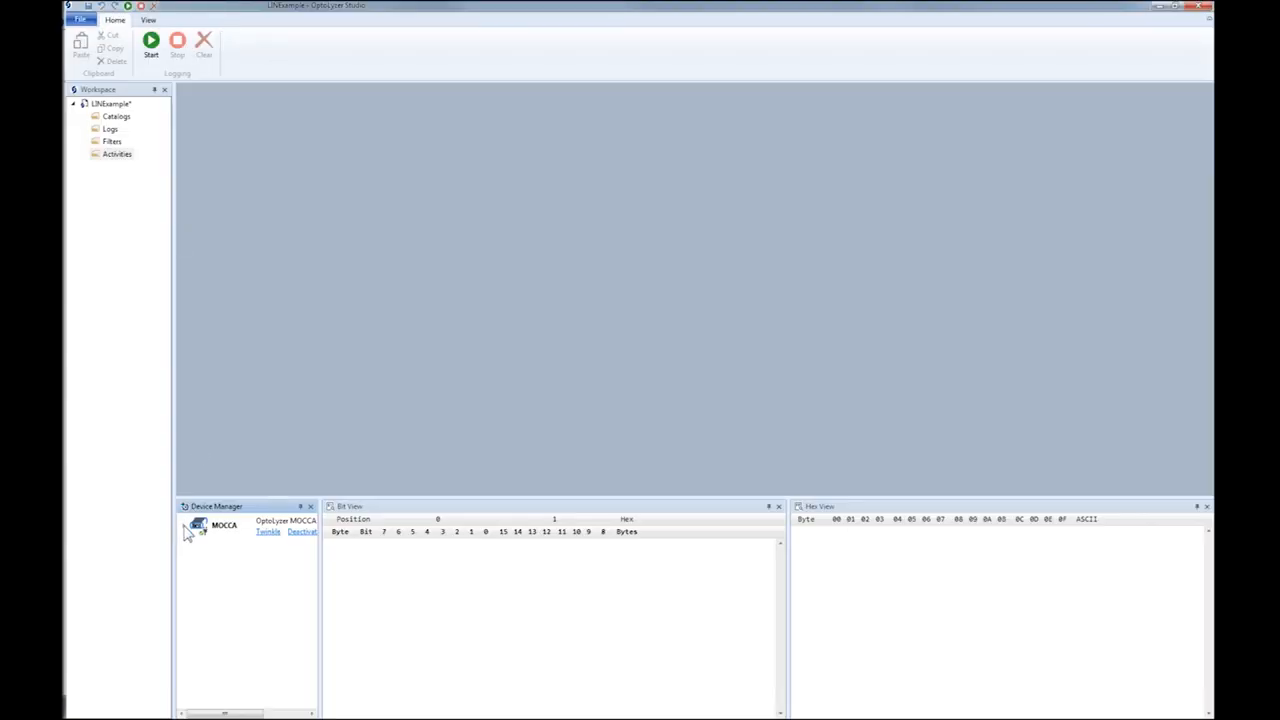
Expand the MOCCA device in Device Manager to show its LIN channels, then select Catalogs
left_click(186, 524)
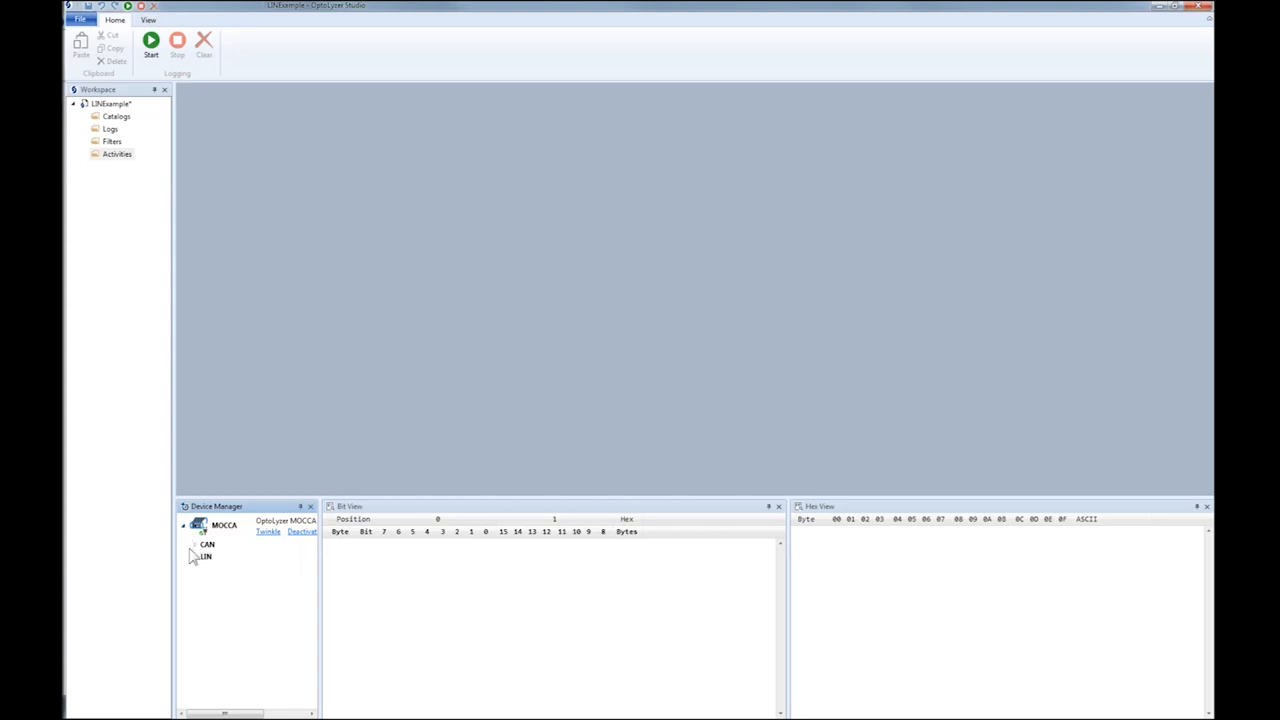
left_click(194, 544)
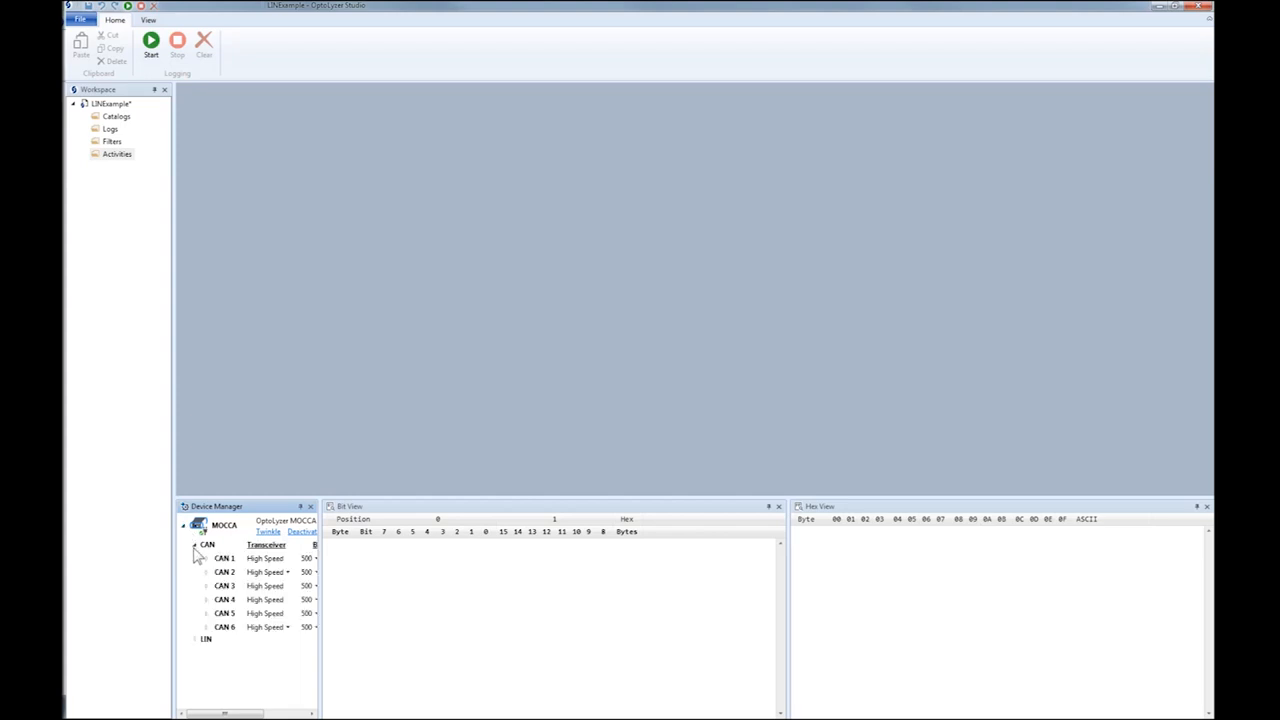
left_click(196, 544)
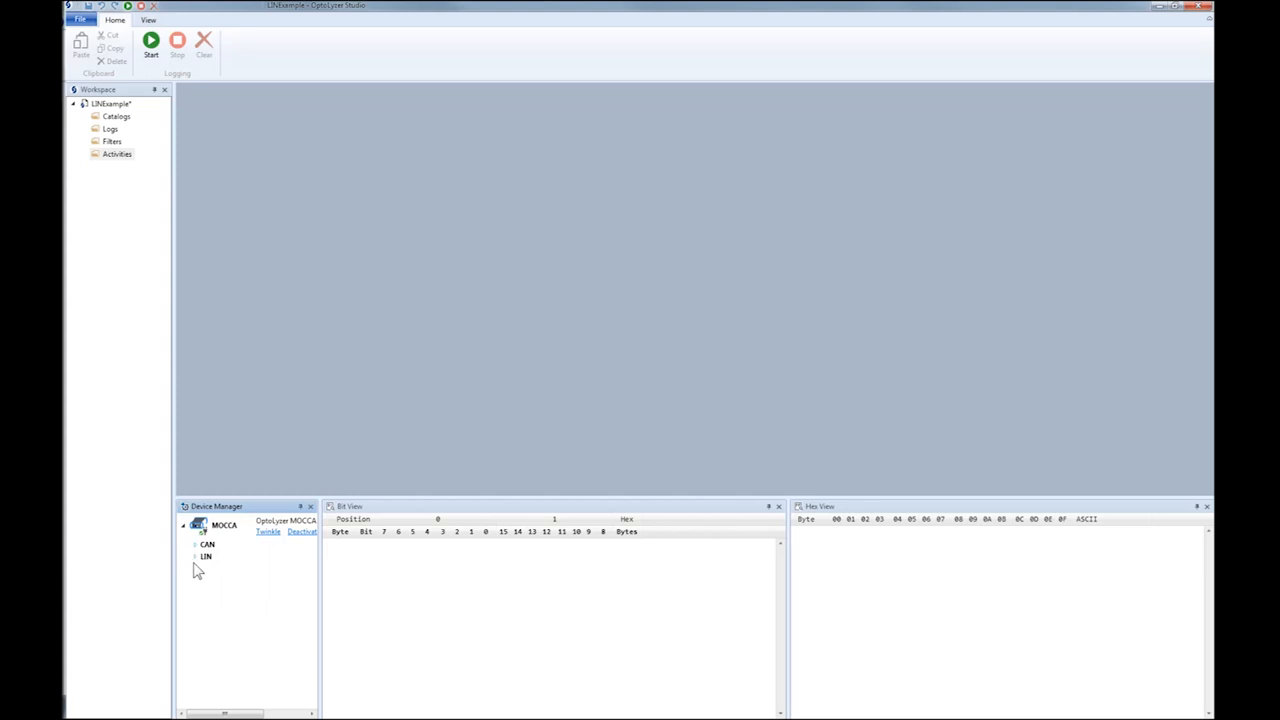
left_click(196, 556)
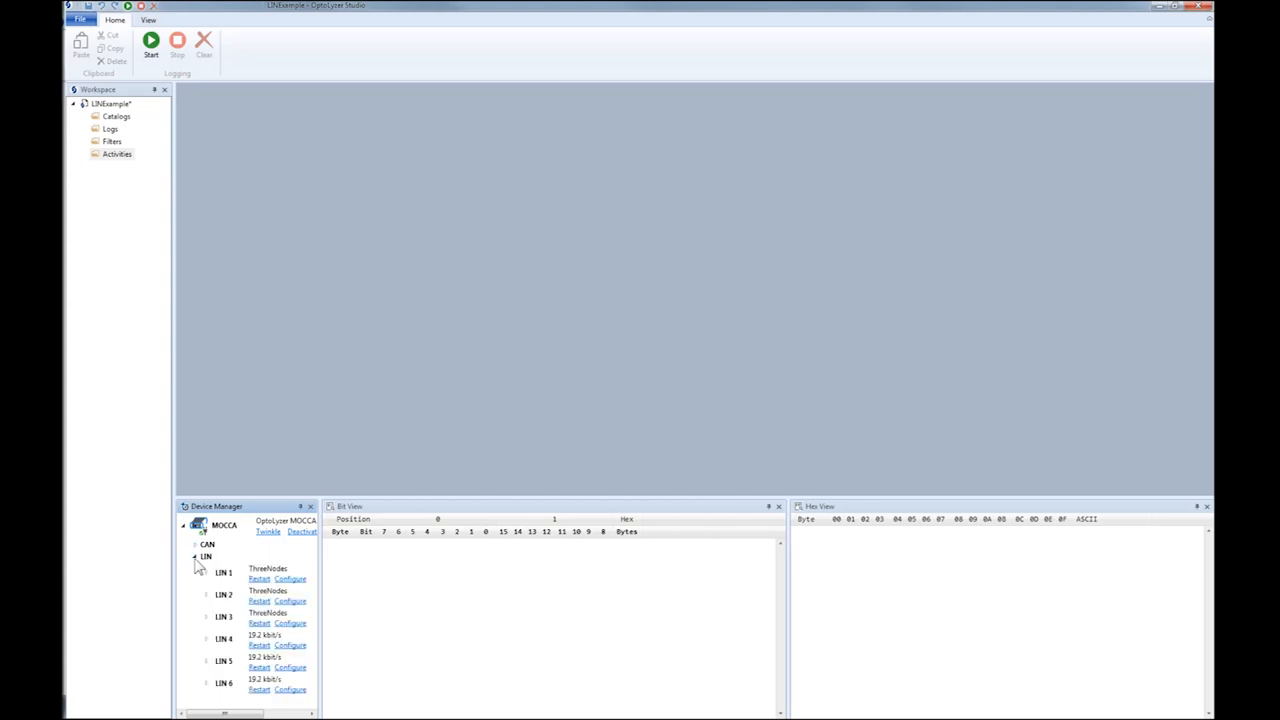
left_click(116, 116)
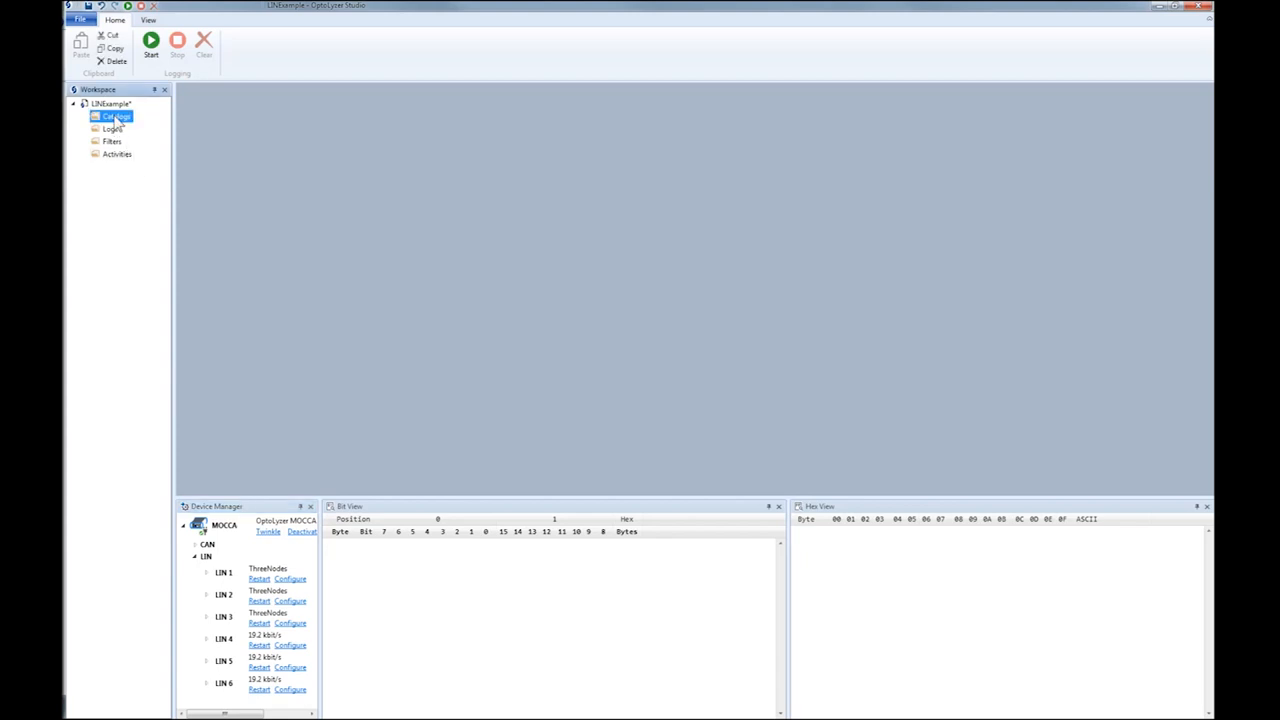
Add the ThreeNodes.ldf LIN catalog to the workspace's Catalogs folder
right_click(116, 116)
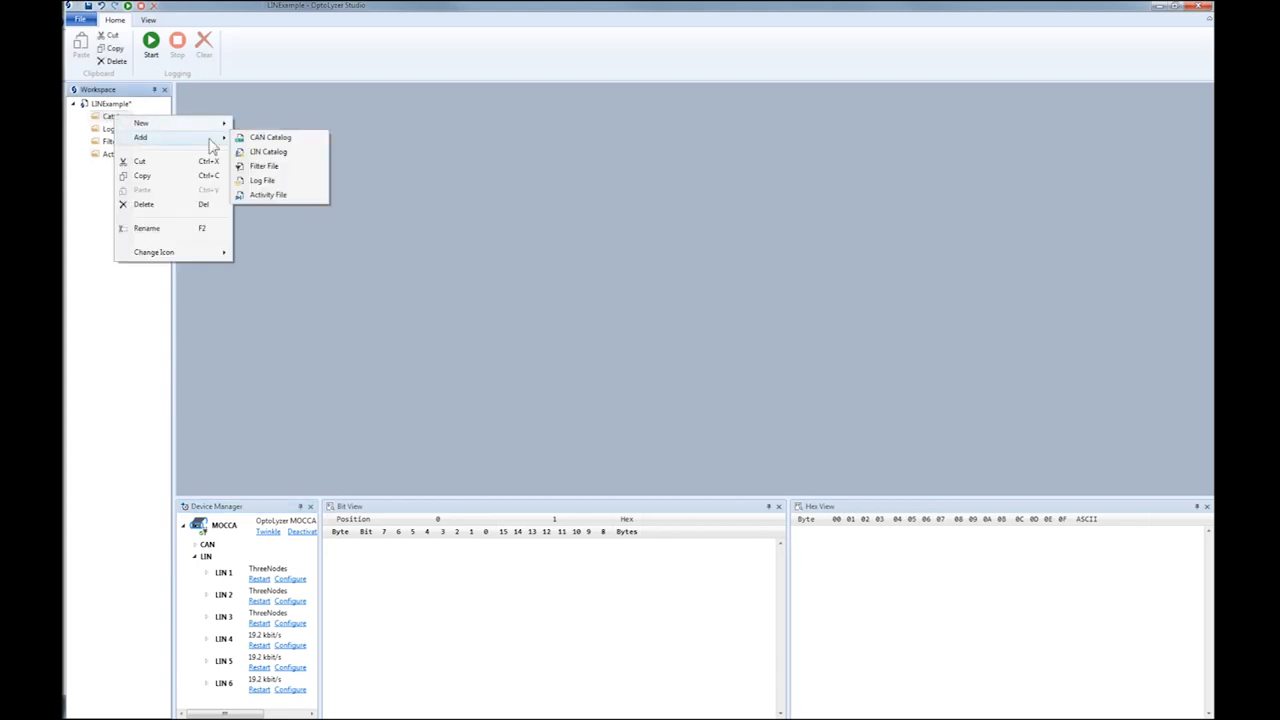
left_click(268, 152)
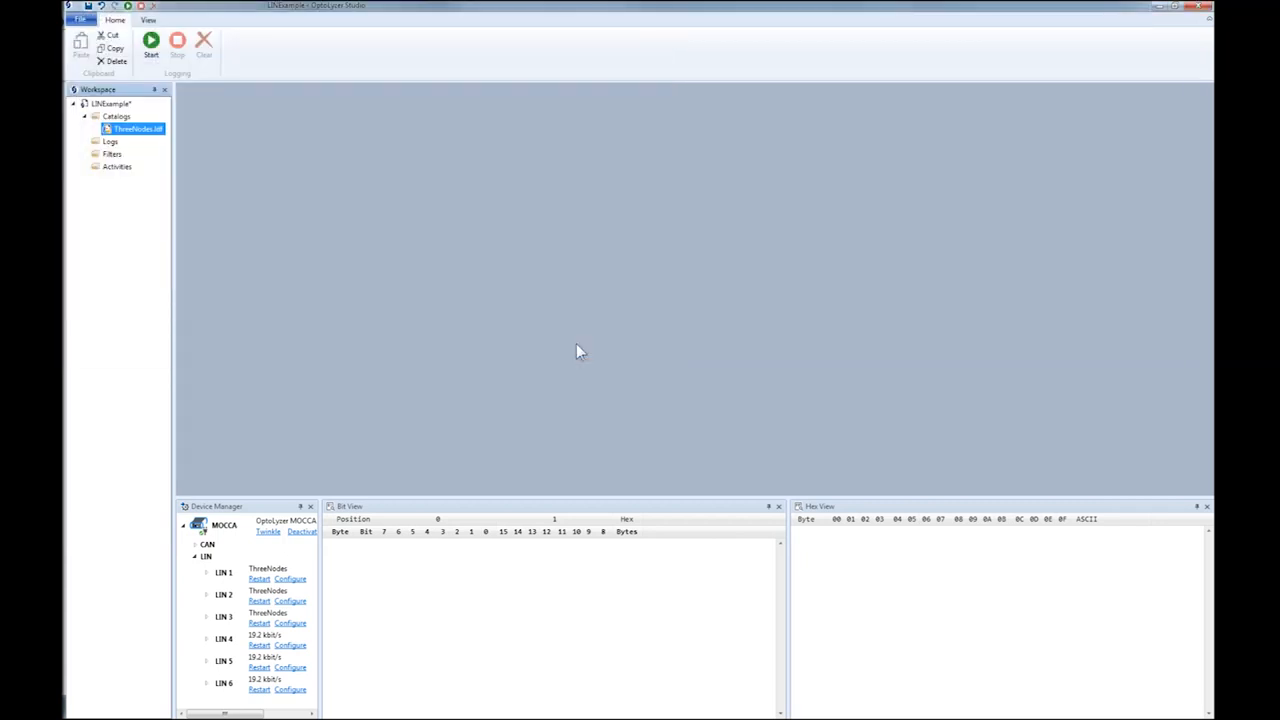
mouse_move(360, 448)
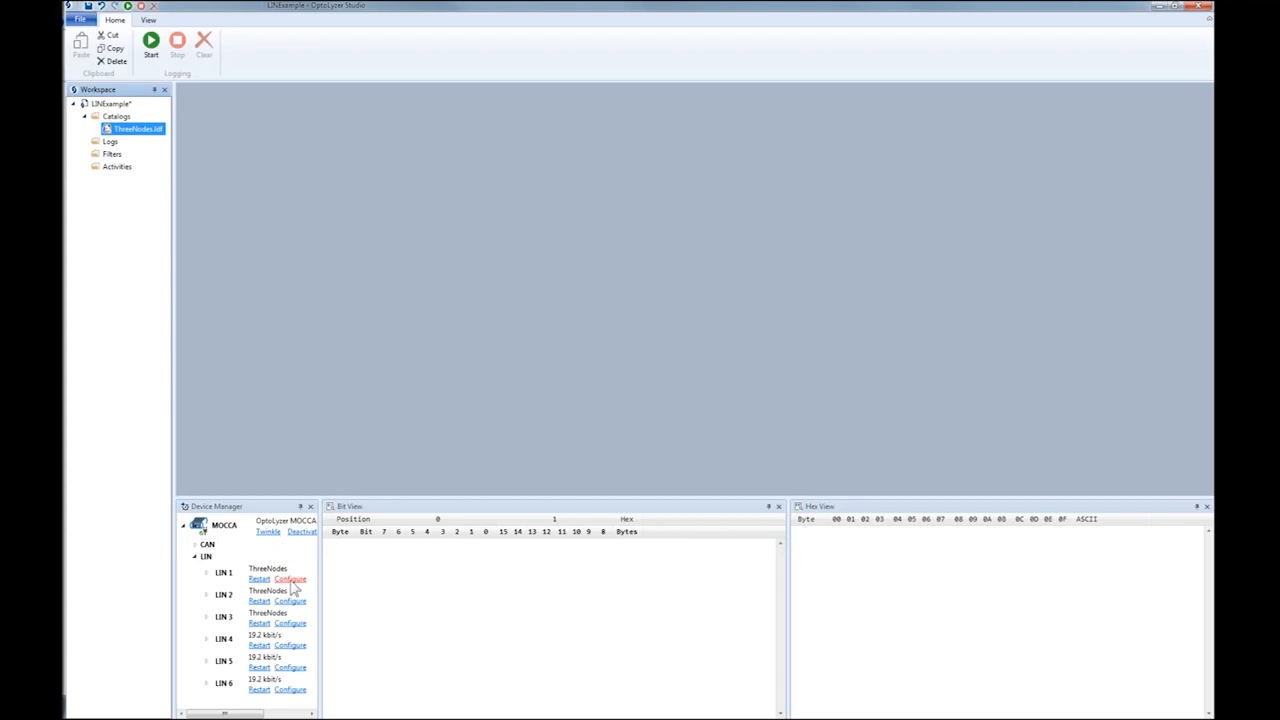
Configure LIN 1 as the Master node with DefaultSchedule as its initial schedule table
left_click(290, 580)
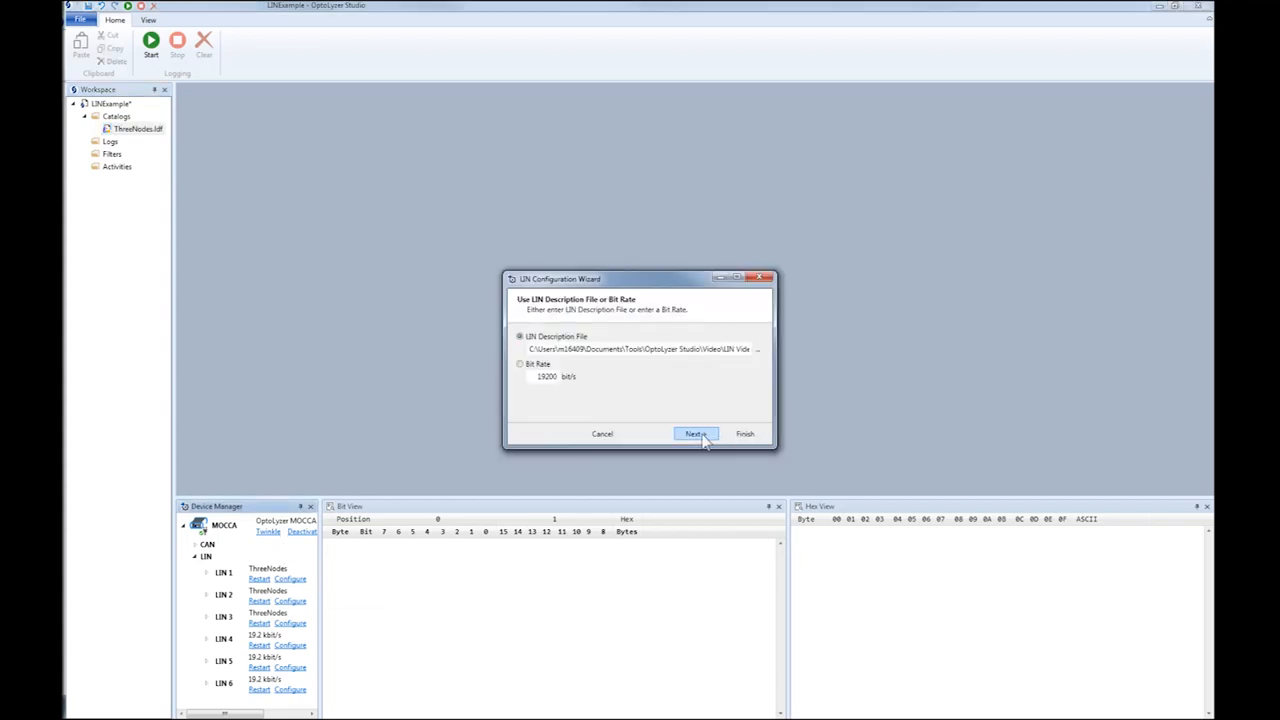
left_click(696, 432)
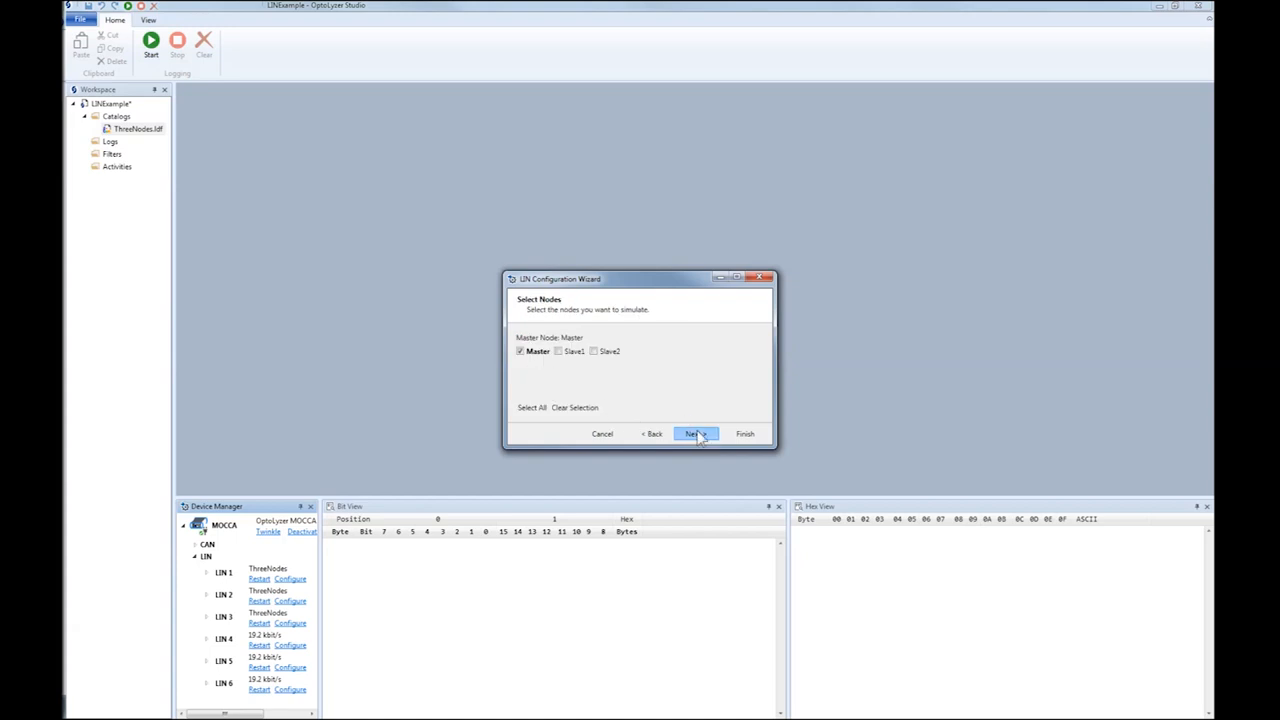
left_click(694, 432)
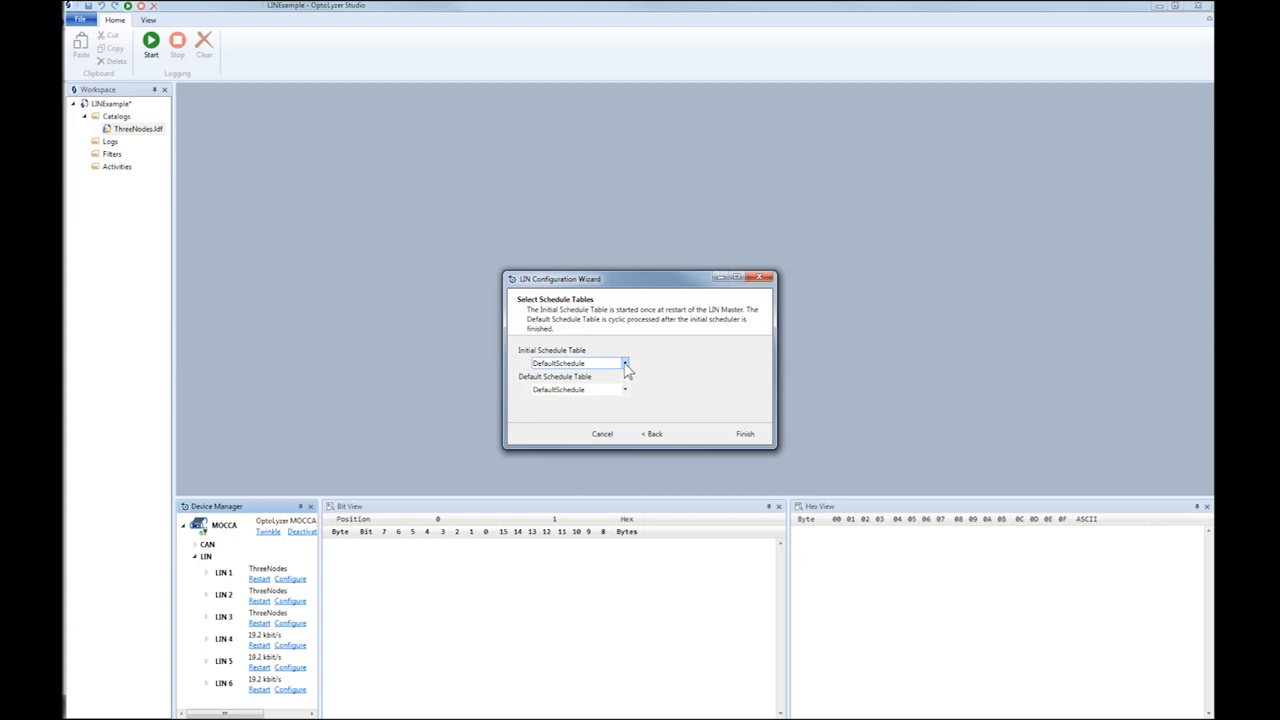
left_click(624, 364)
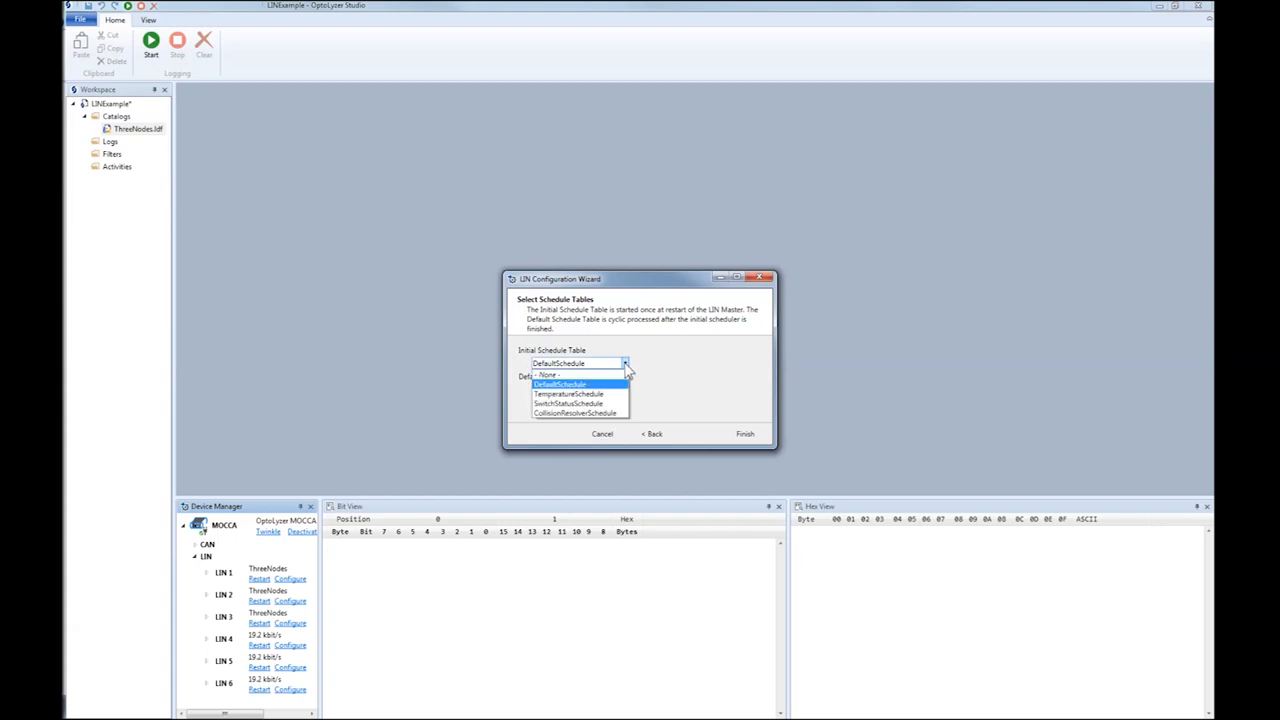
left_click(560, 384)
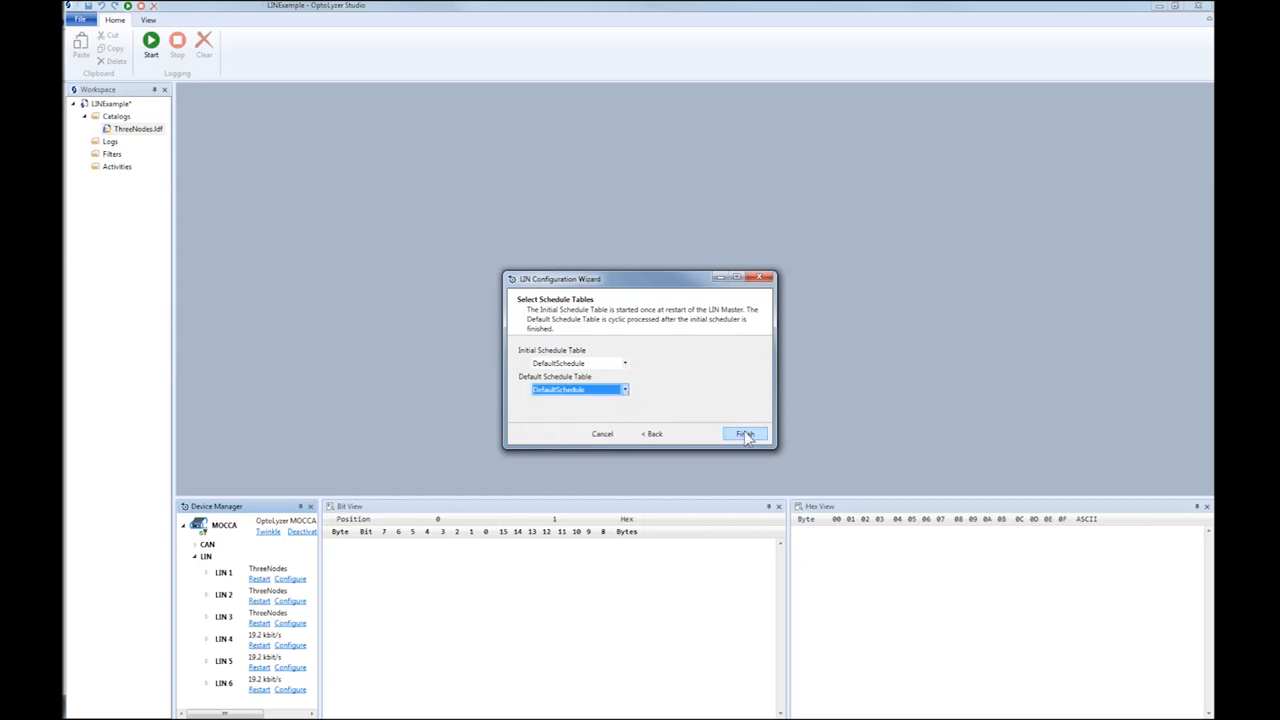
left_click(744, 432)
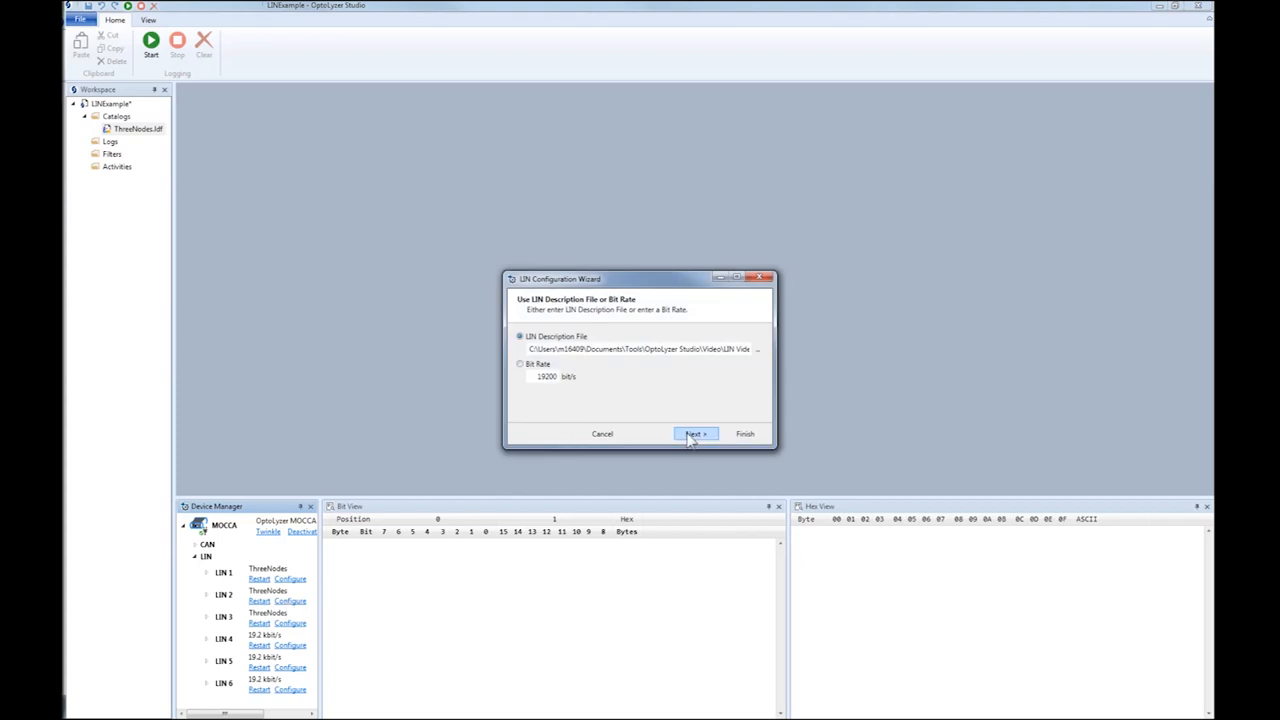
Configure LIN 2 as Slave1 from the description file, then start LIN 3's wizard the same way
left_click(696, 432)
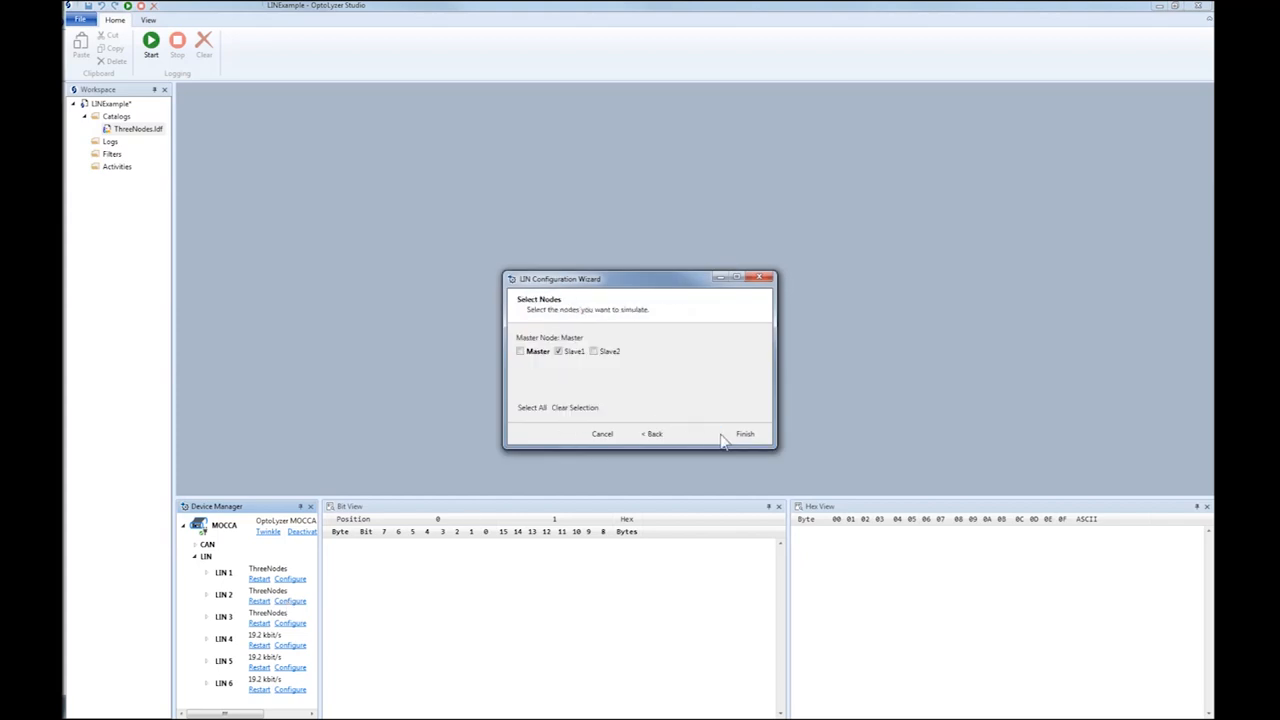
left_click(744, 432)
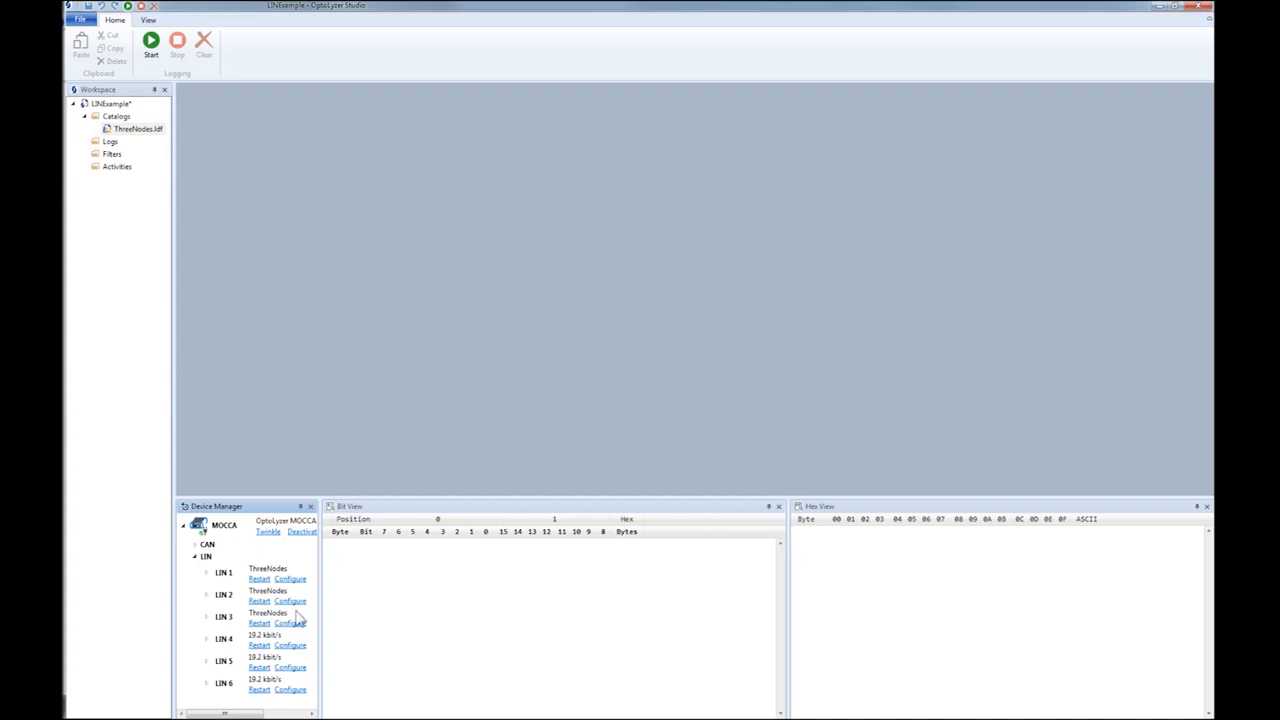
left_click(290, 622)
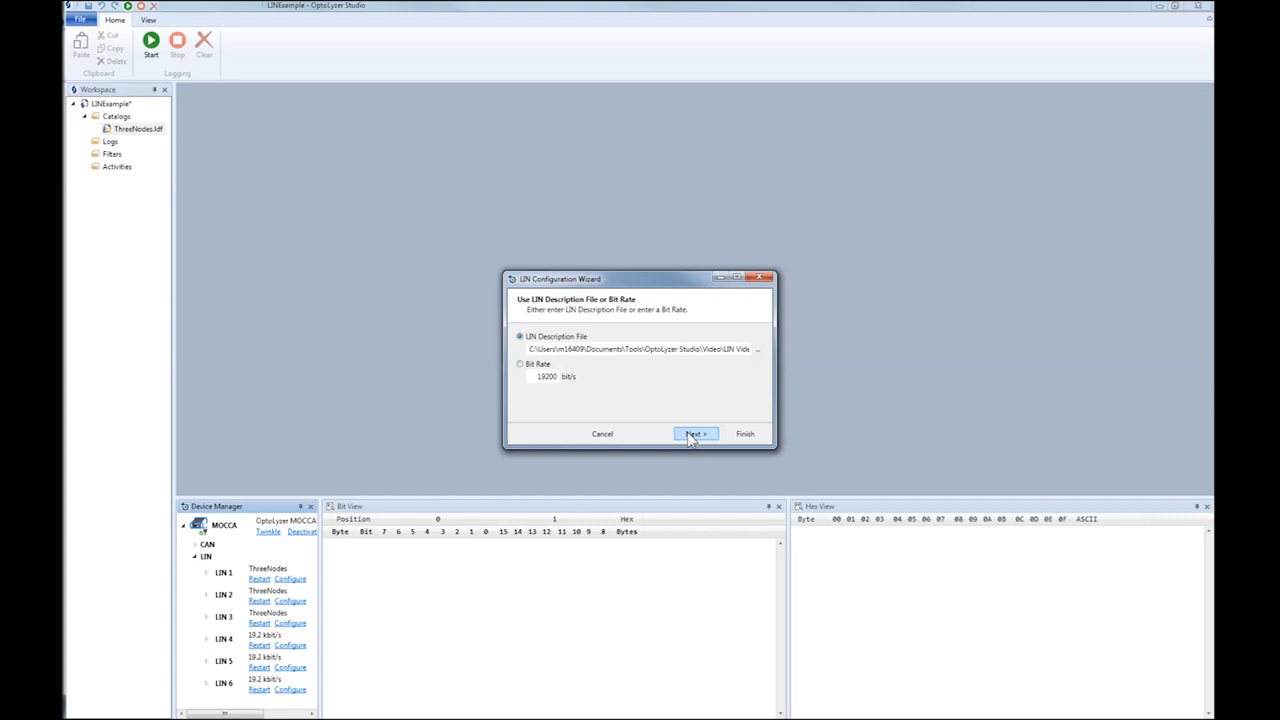
left_click(696, 432)
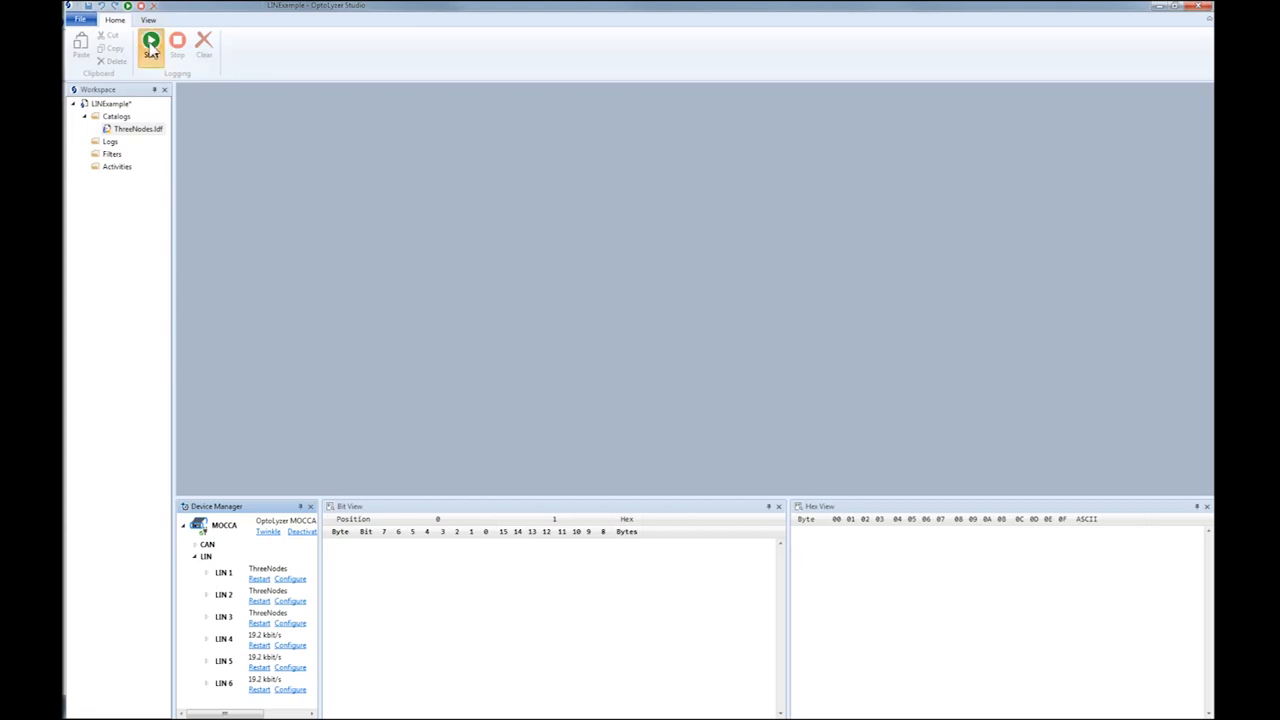
Start logging into a live trace and toggle the LIN channel filters
left_click(150, 44)
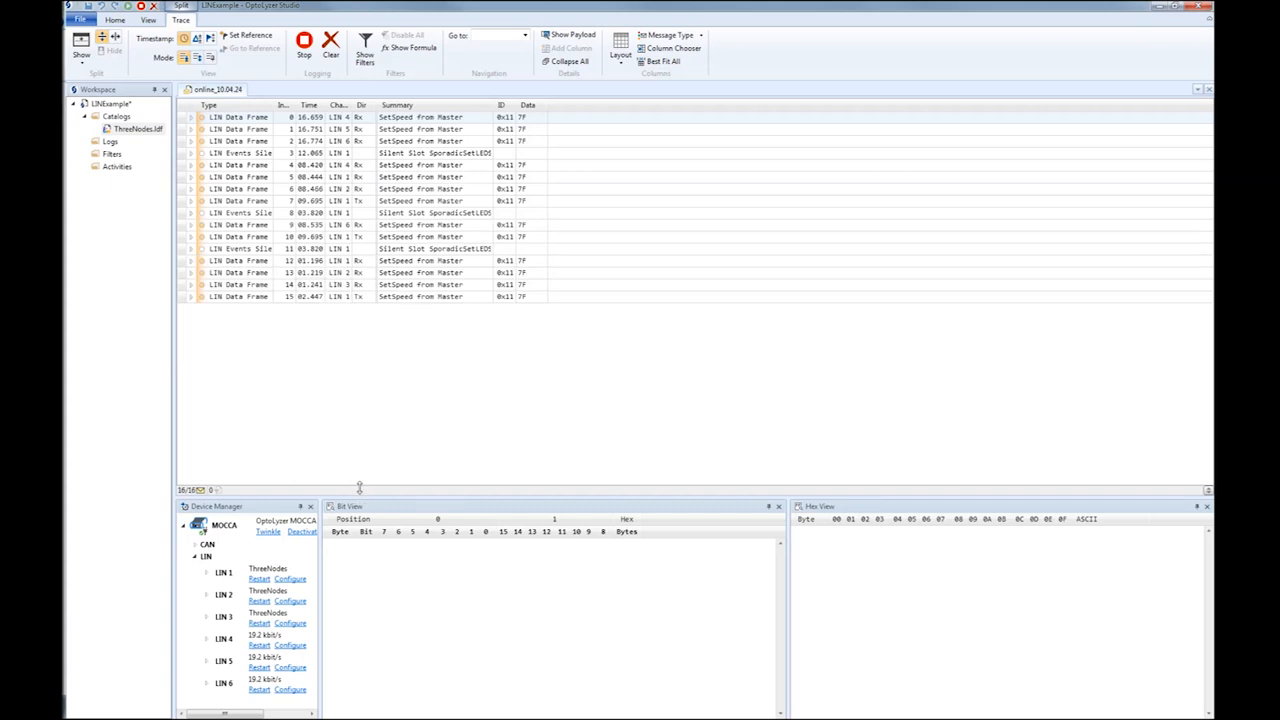
left_click(364, 48)
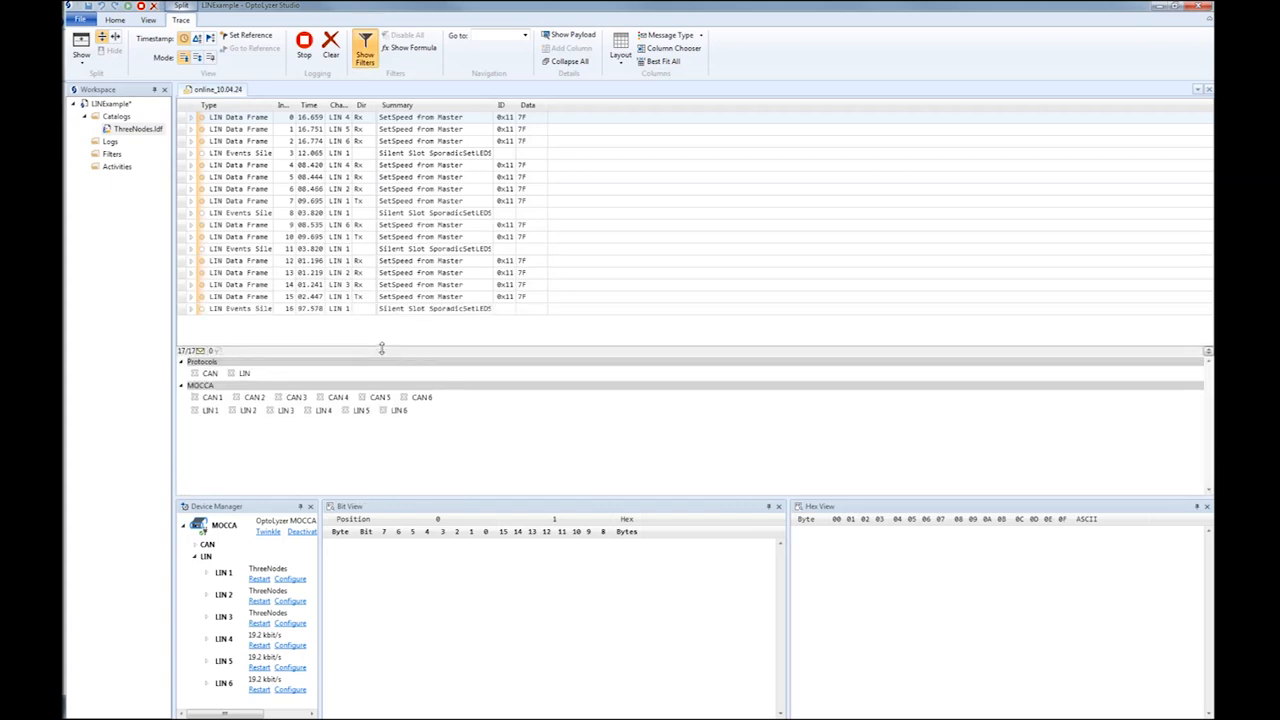
left_click(308, 412)
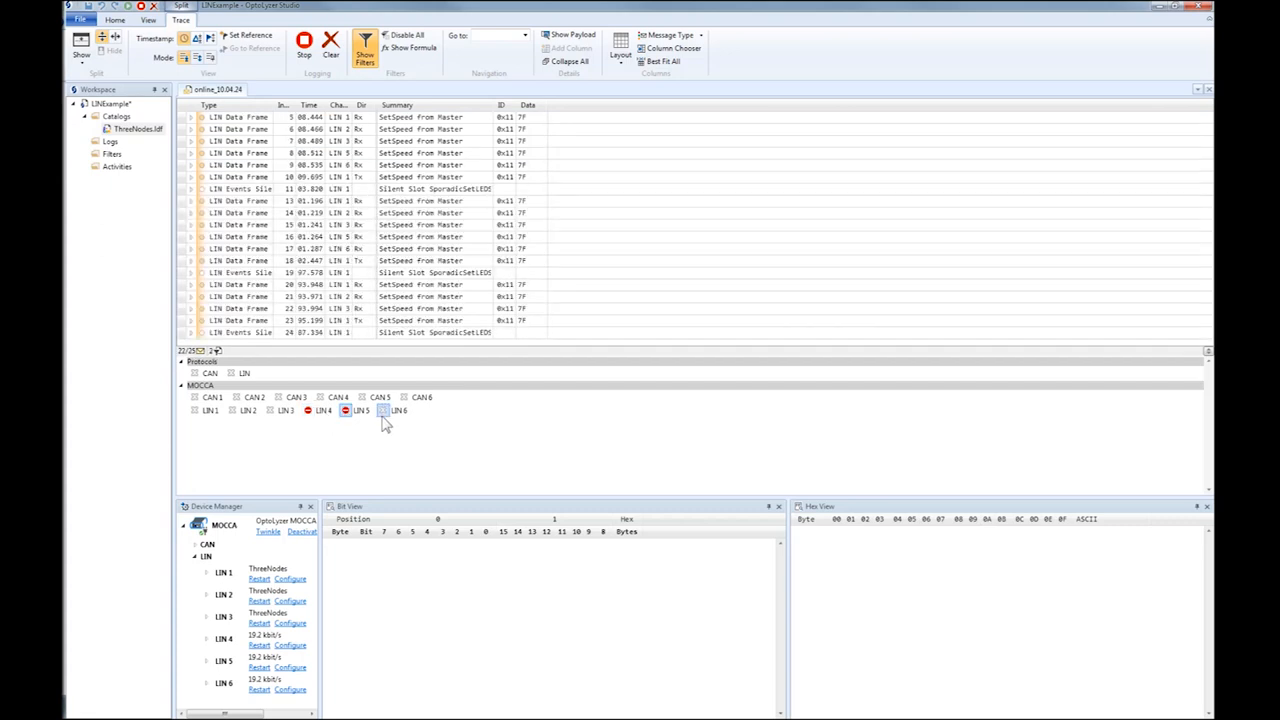
left_click(384, 410)
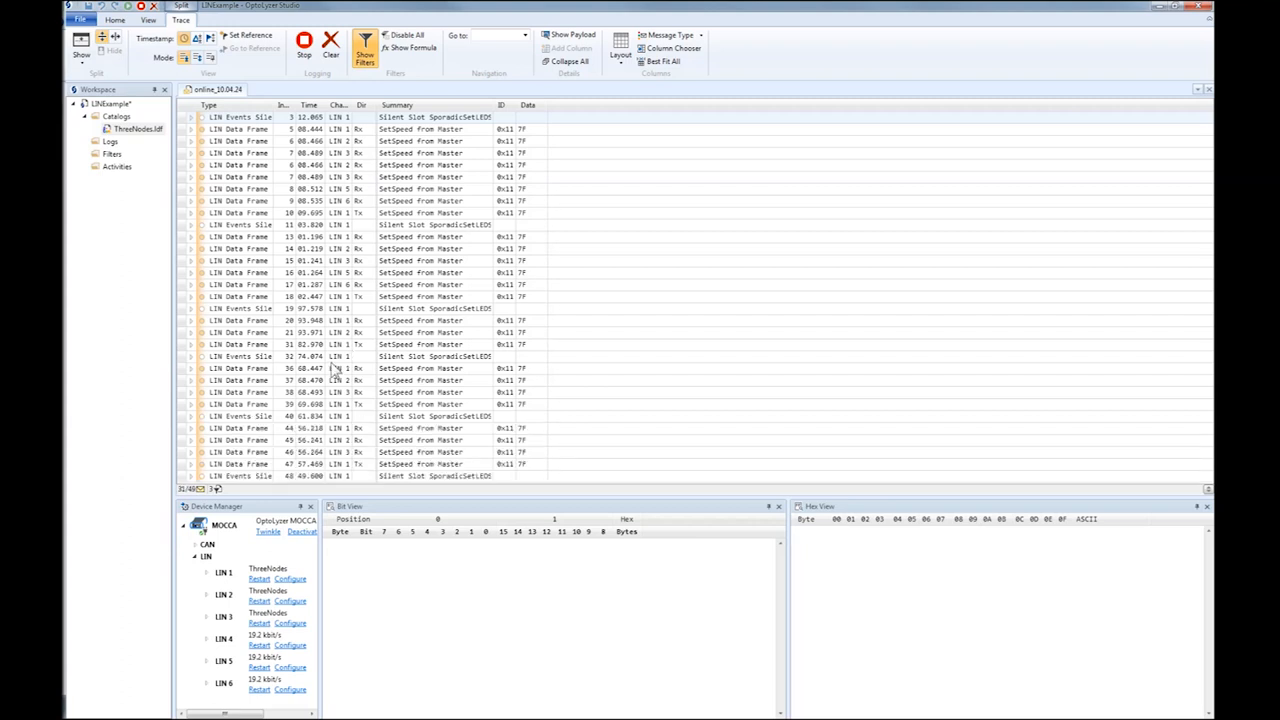
Add the existing MyLINActivity file to the workspace's Activities folder
scroll("down", 3)
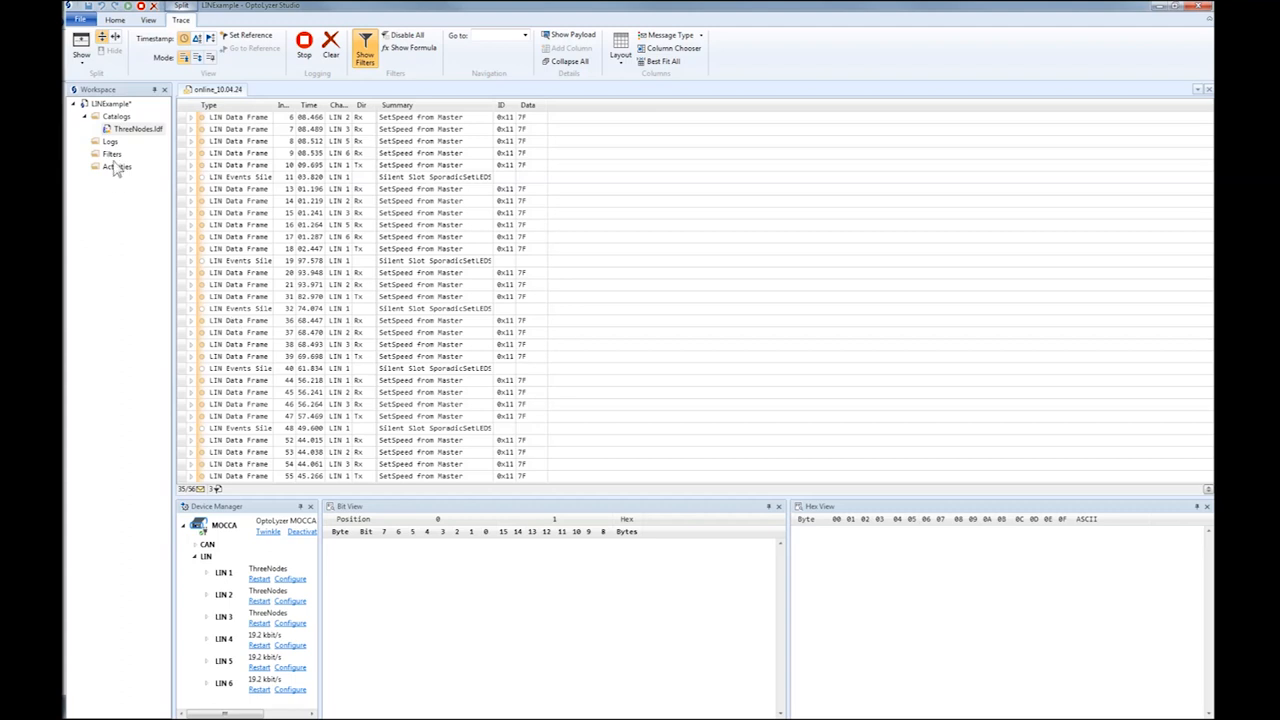
left_click(116, 166)
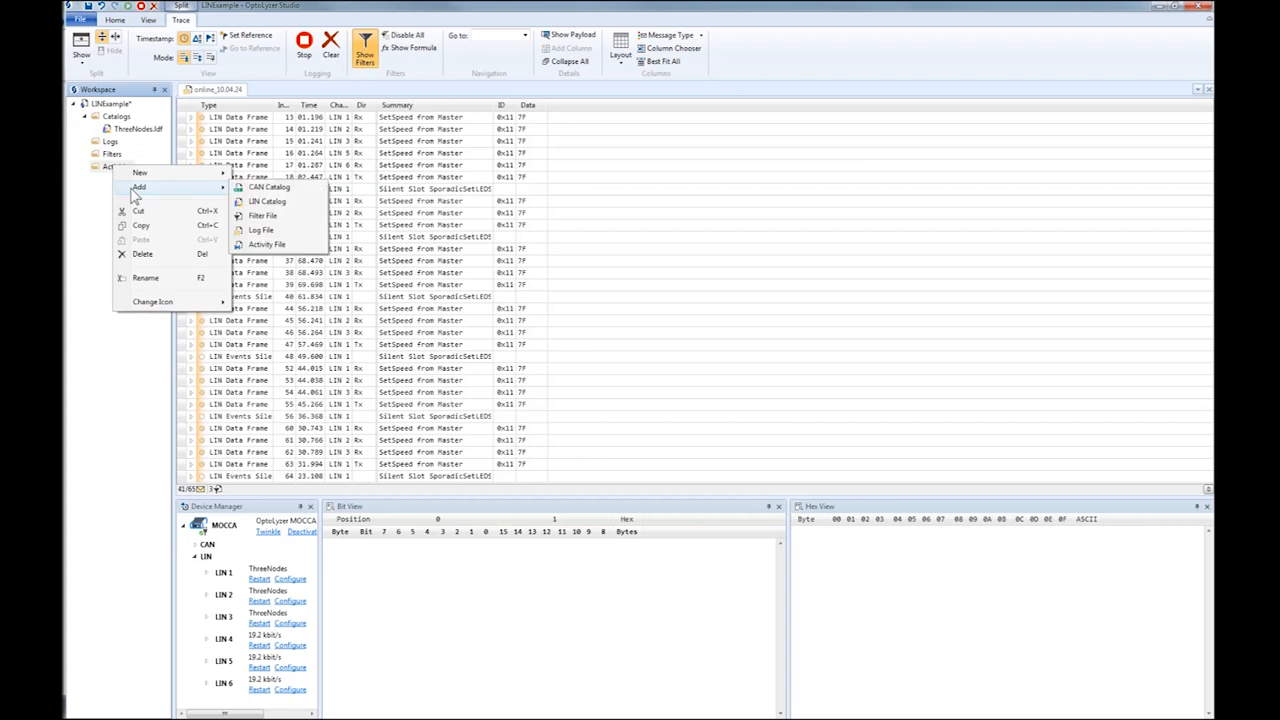
left_click(268, 244)
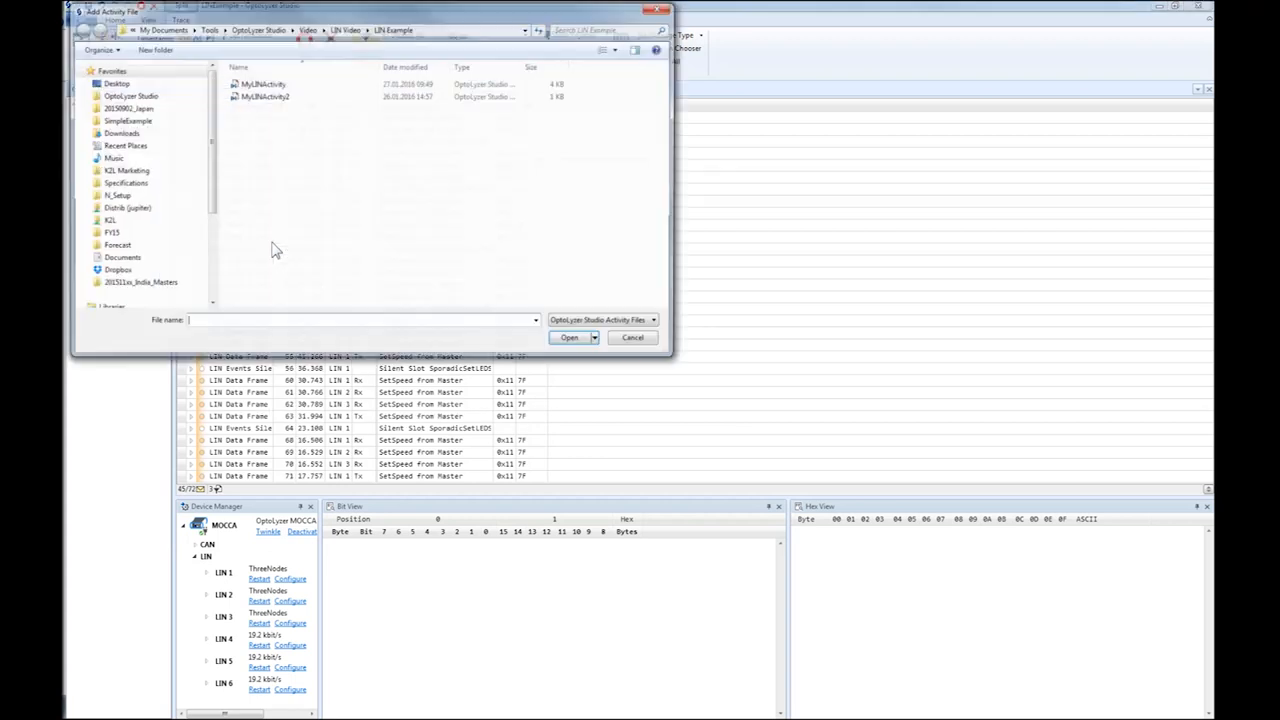
left_click(264, 84)
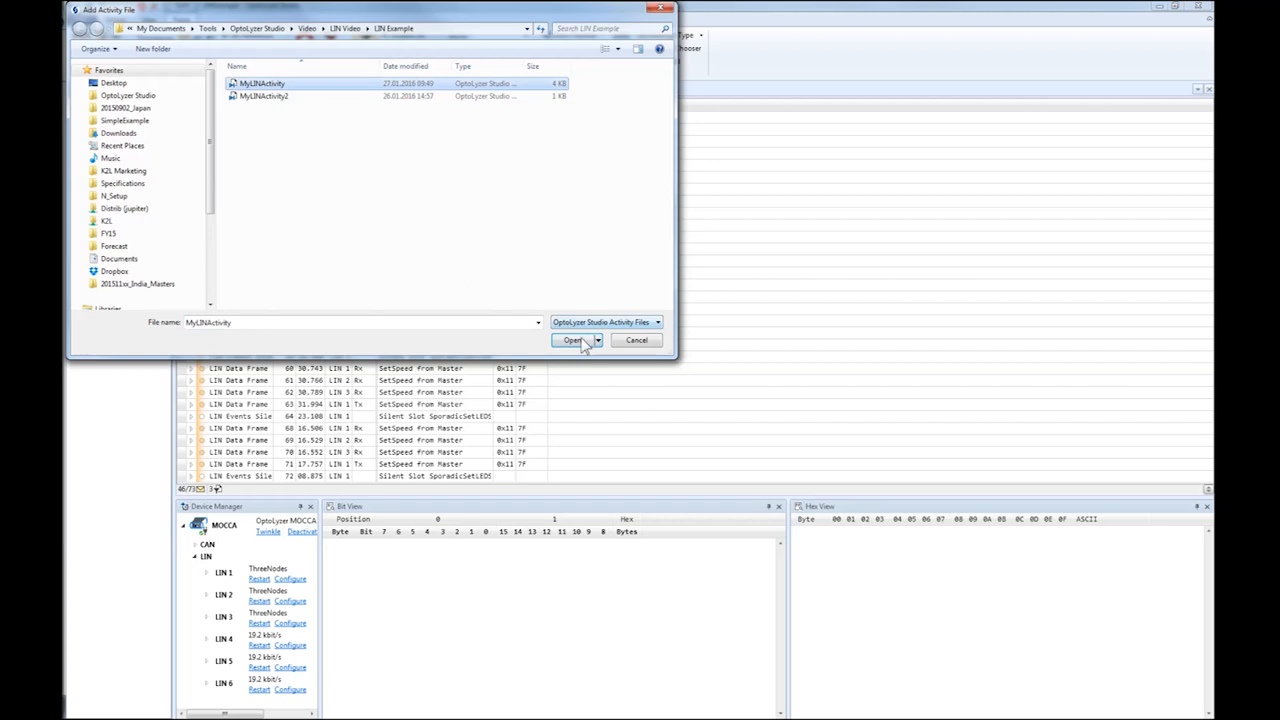
left_click(572, 340)
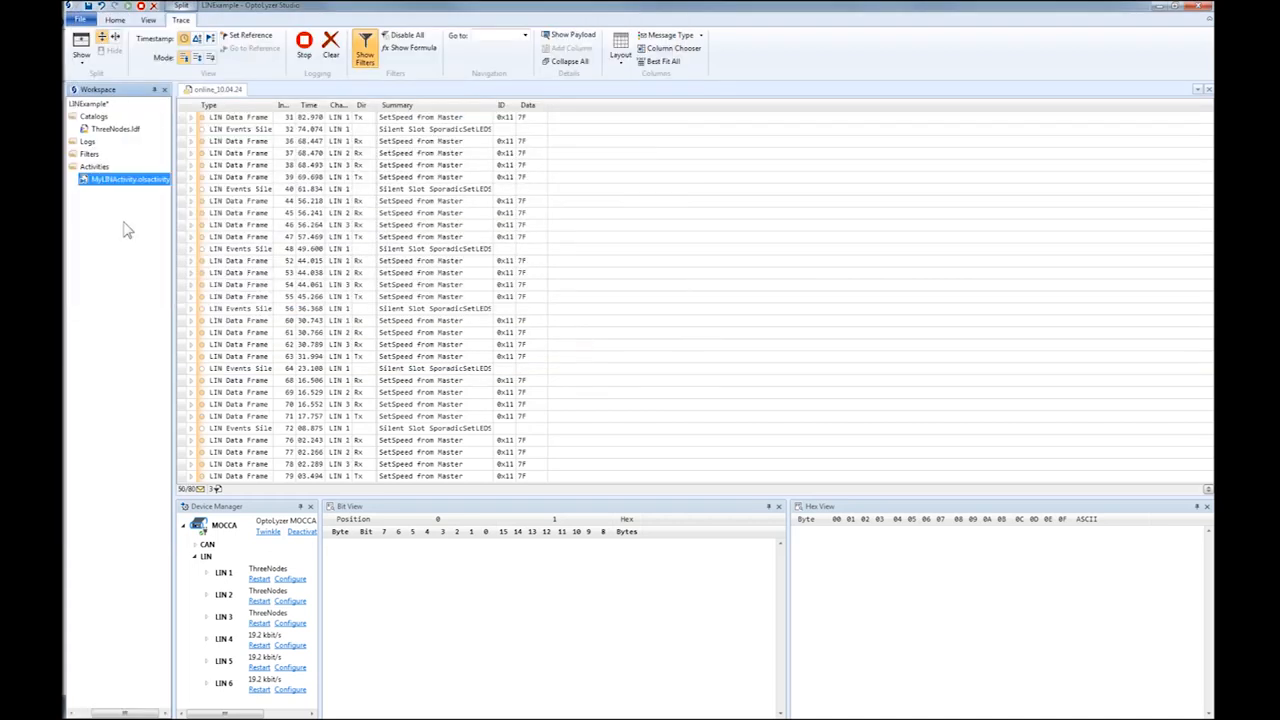
right_click(124, 180)
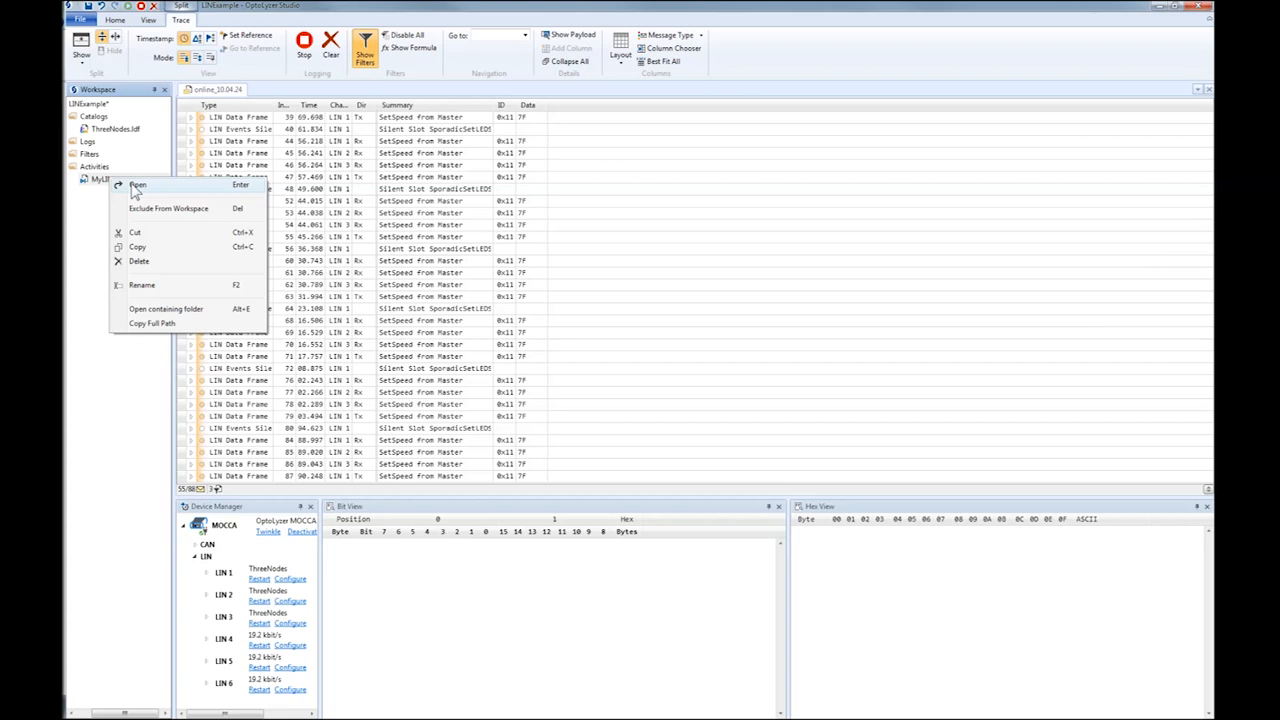
Open MyLINActivity and set the Master_ChangeLEDStatus step to send SetLEDStatus, showing its signals
left_click(138, 184)
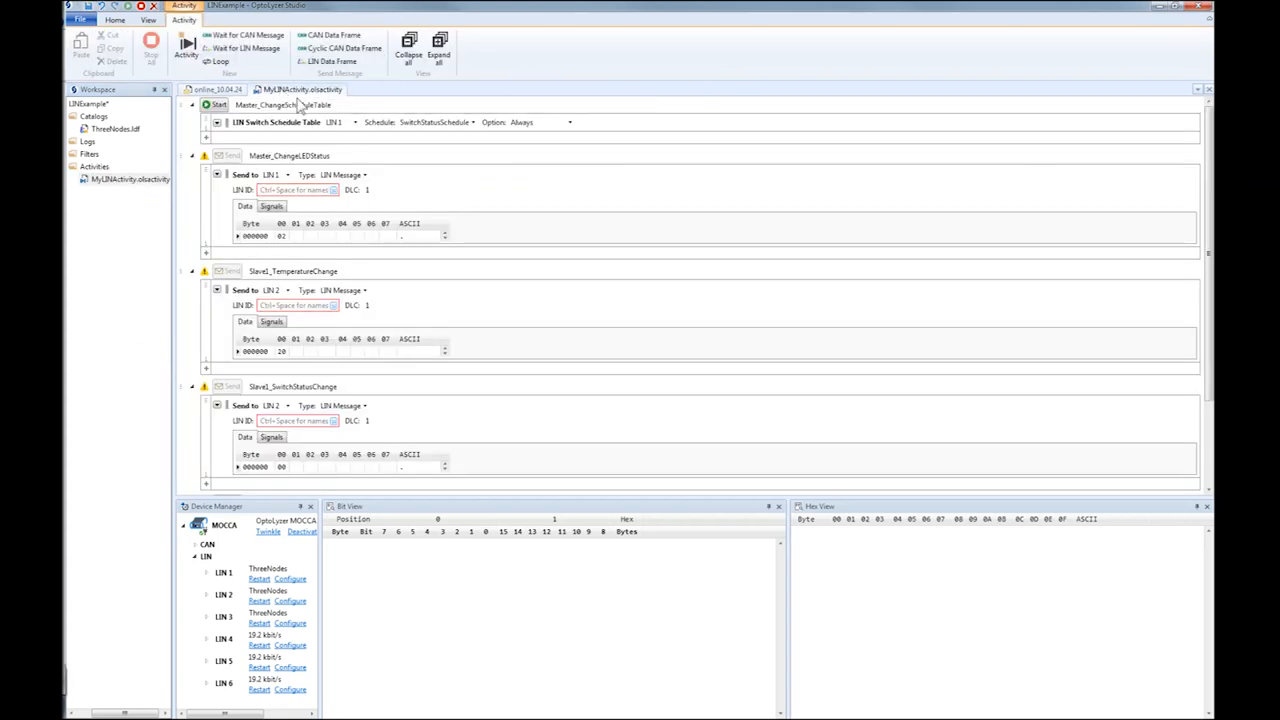
left_click(342, 88)
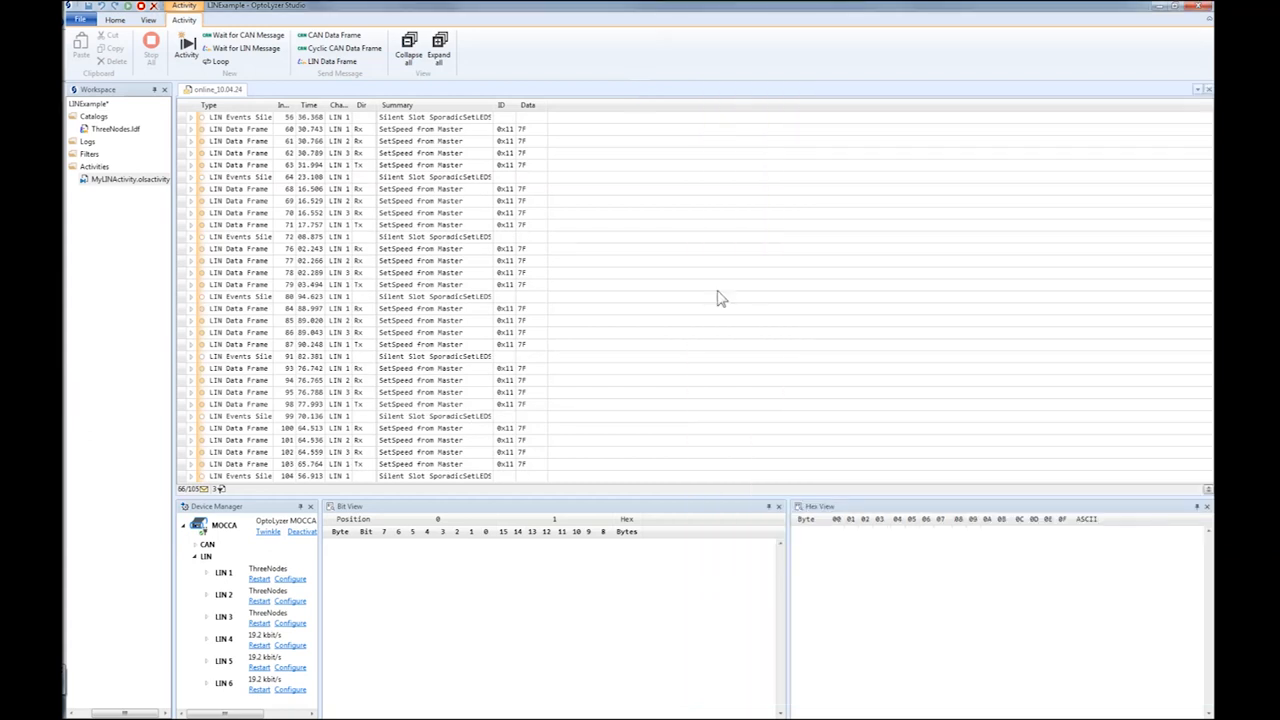
left_click(128, 180)
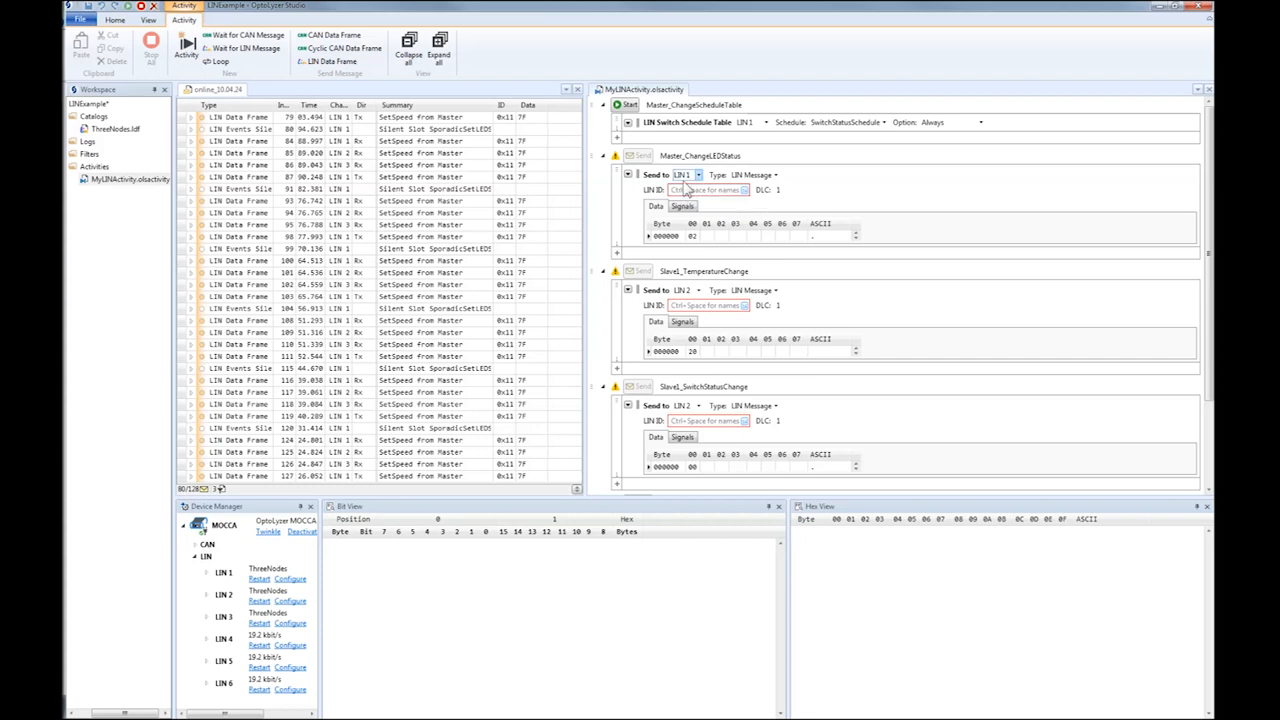
left_click(704, 188)
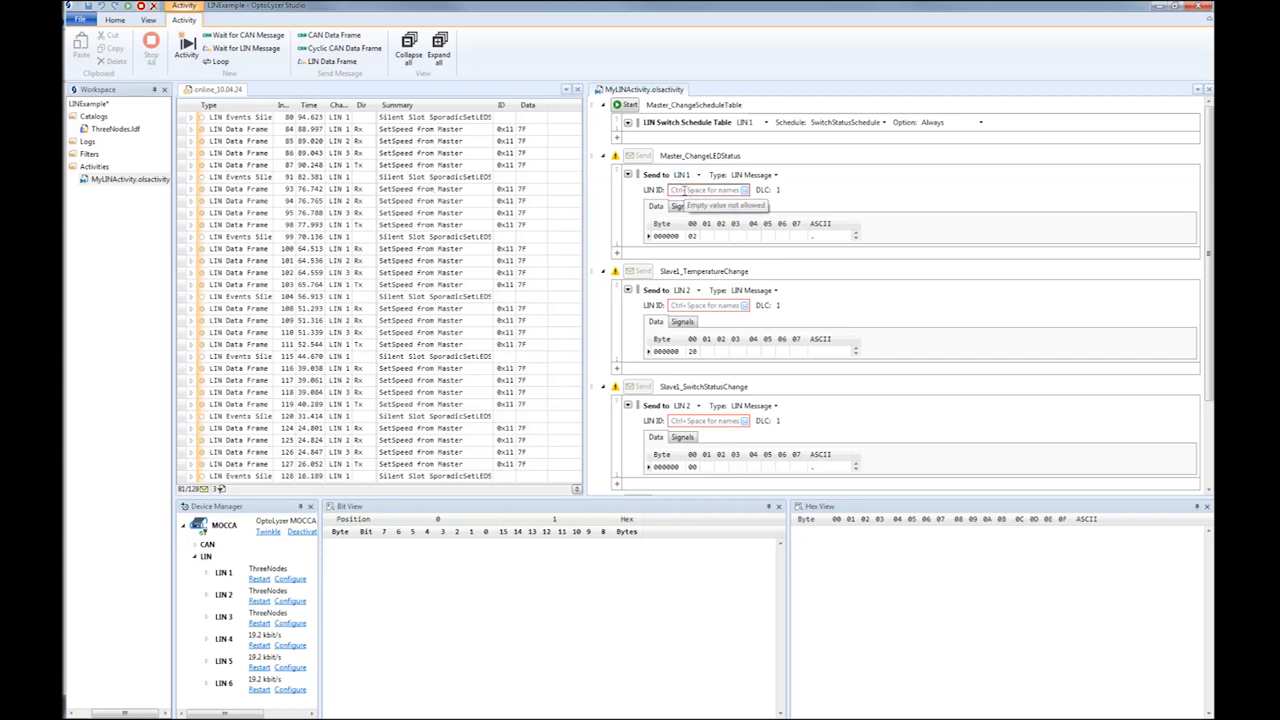
left_click(744, 190)
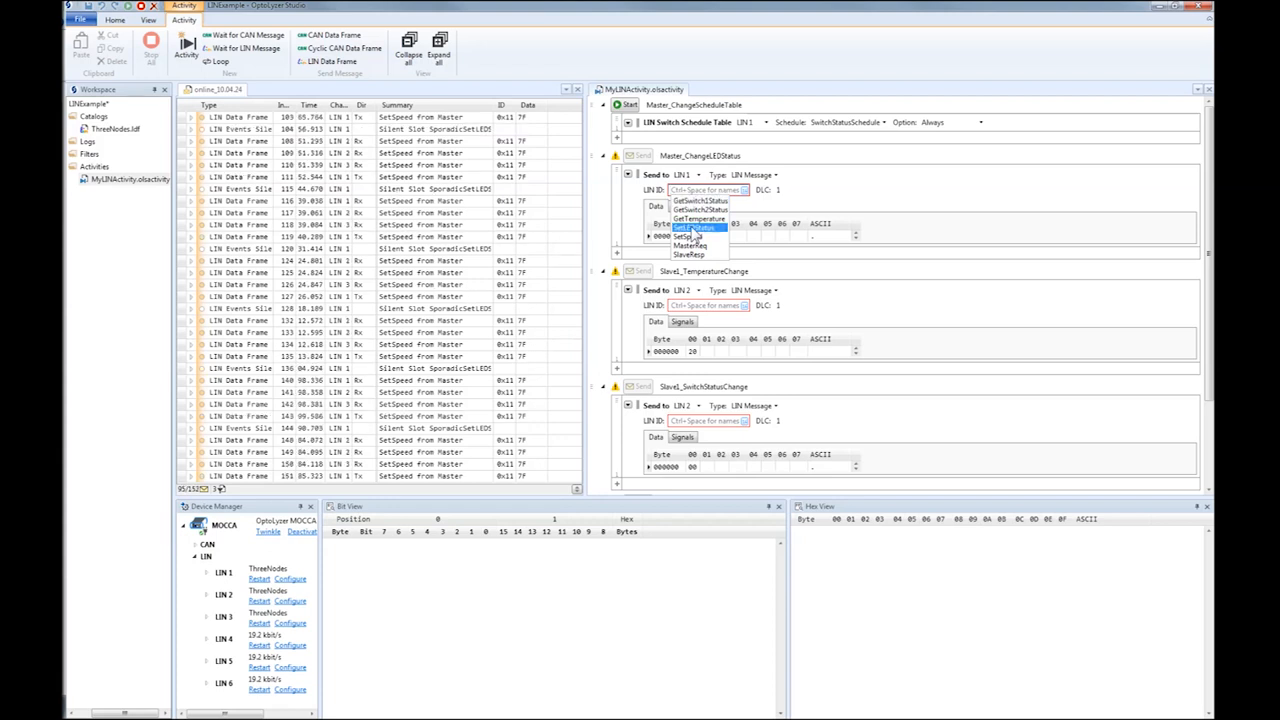
left_click(698, 228)
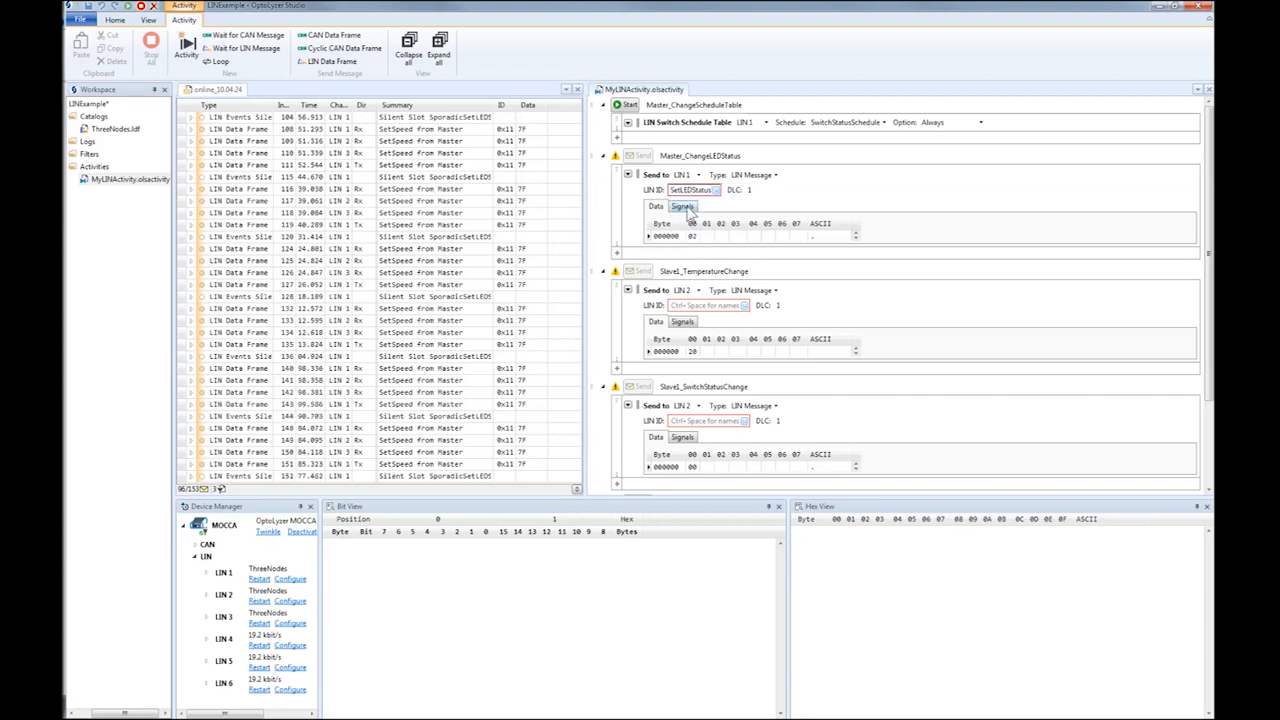
left_click(682, 206)
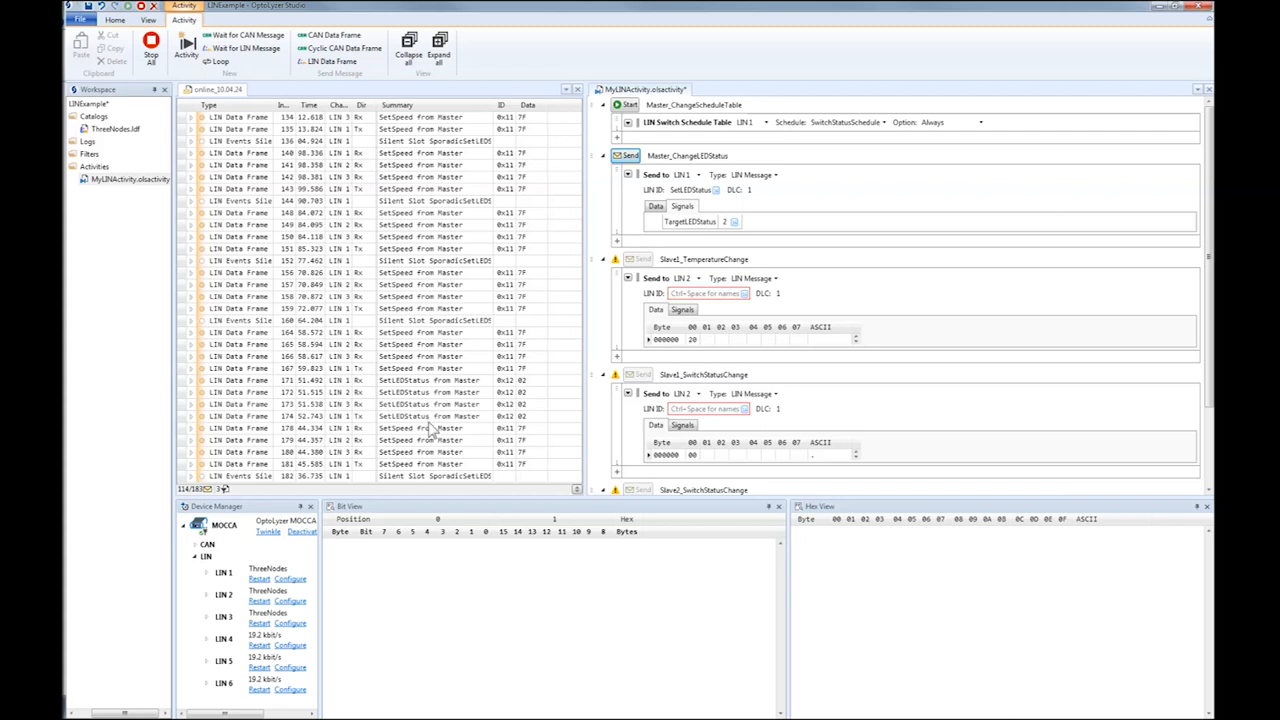
scroll("down", 3)
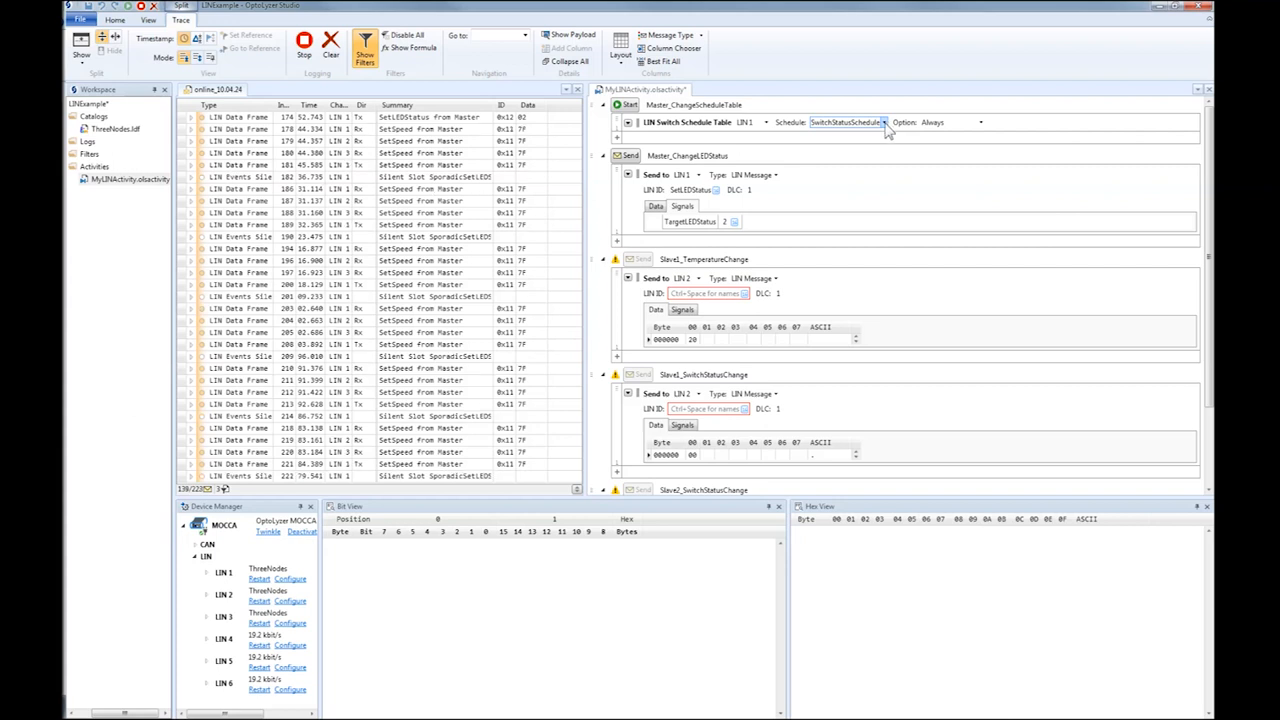
Set the Switch Schedule Table step to TemperatureSchedule with the option kept at Always
left_click(884, 122)
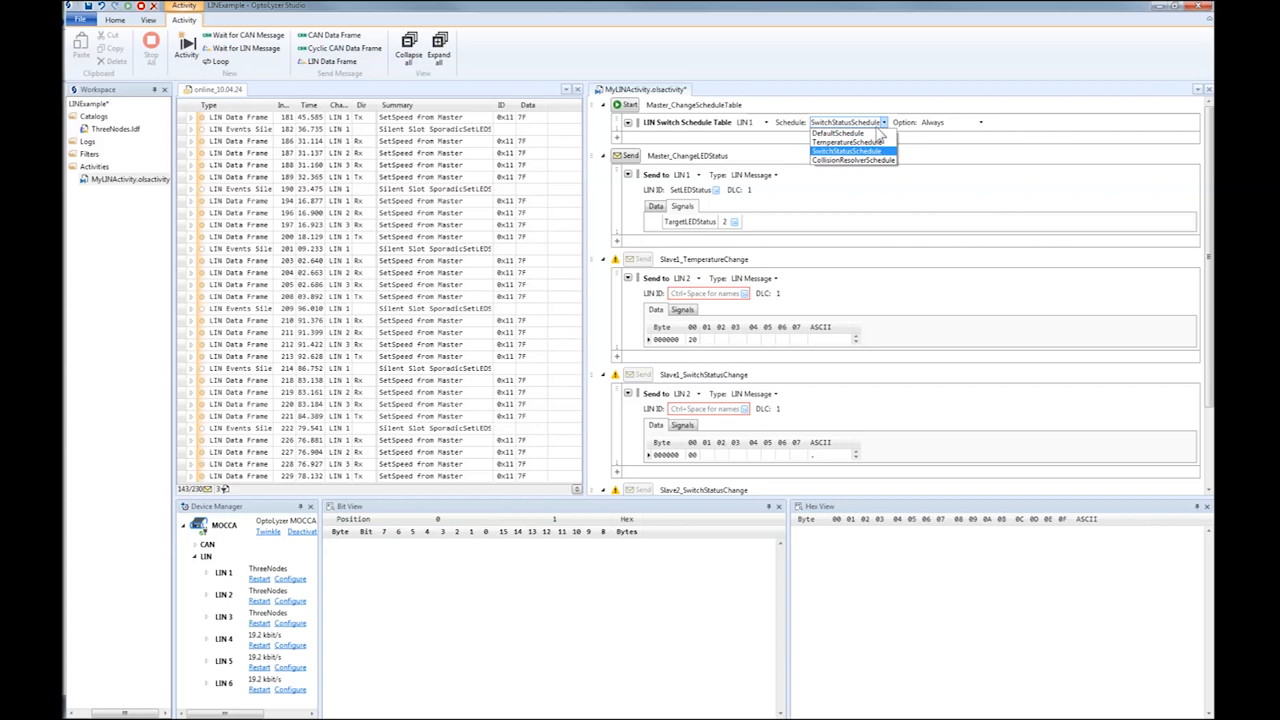
mouse_move(846, 140)
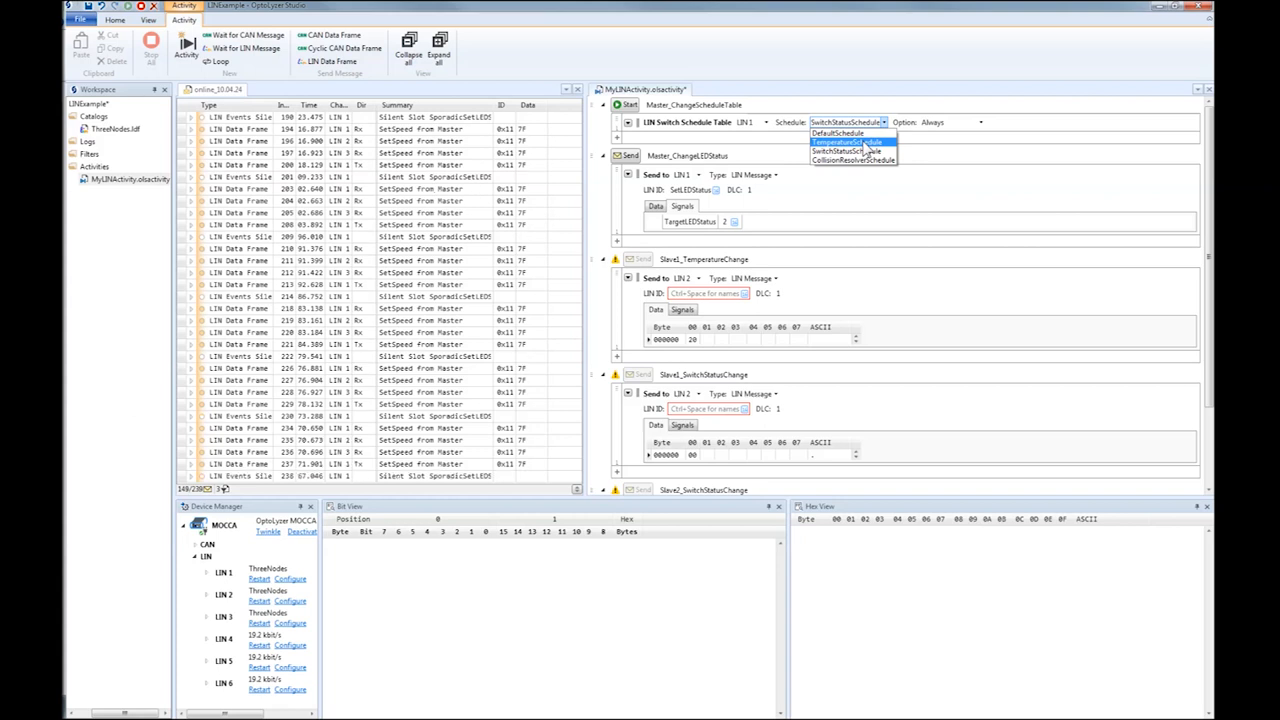
left_click(840, 140)
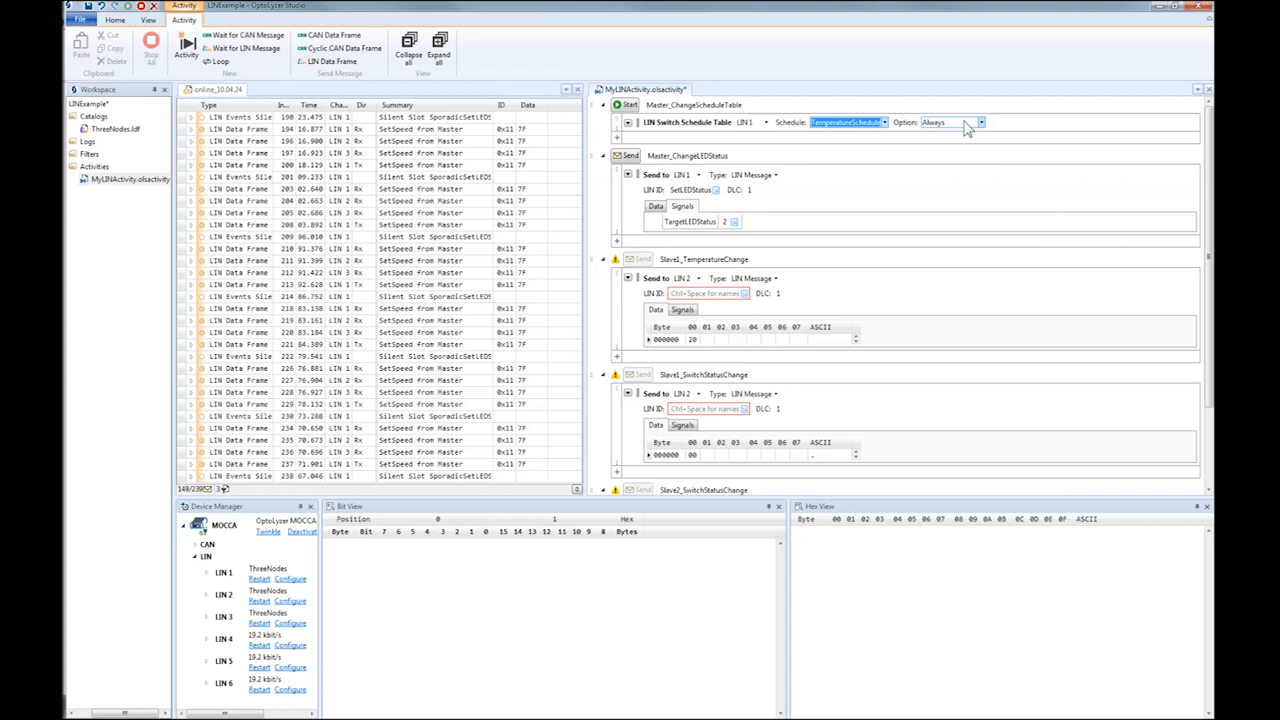
left_click(980, 122)
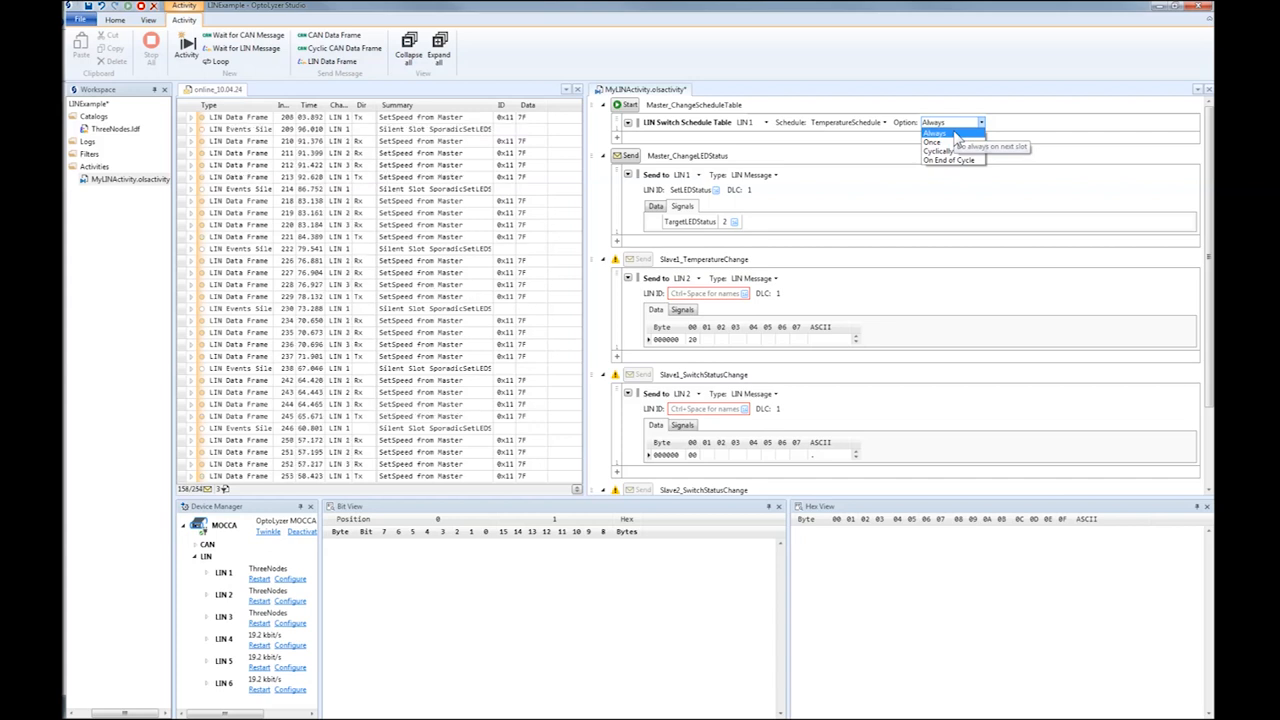
left_click(932, 132)
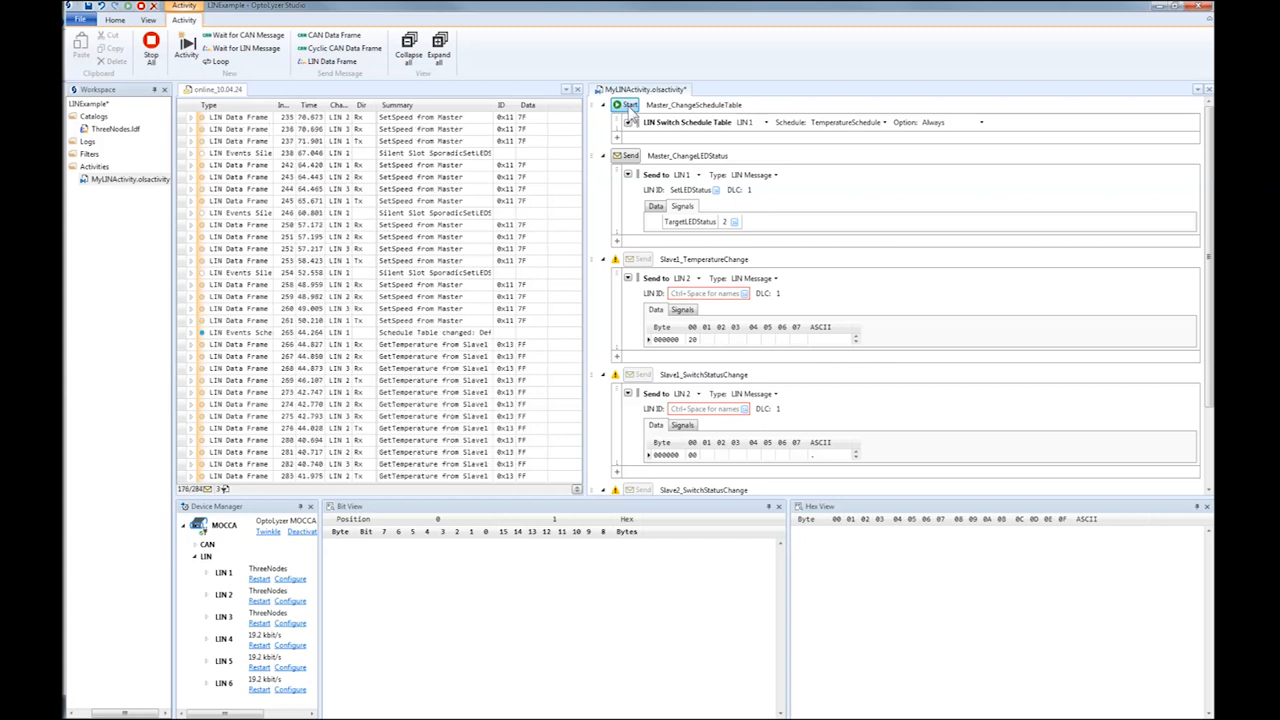
scroll("down", 3)
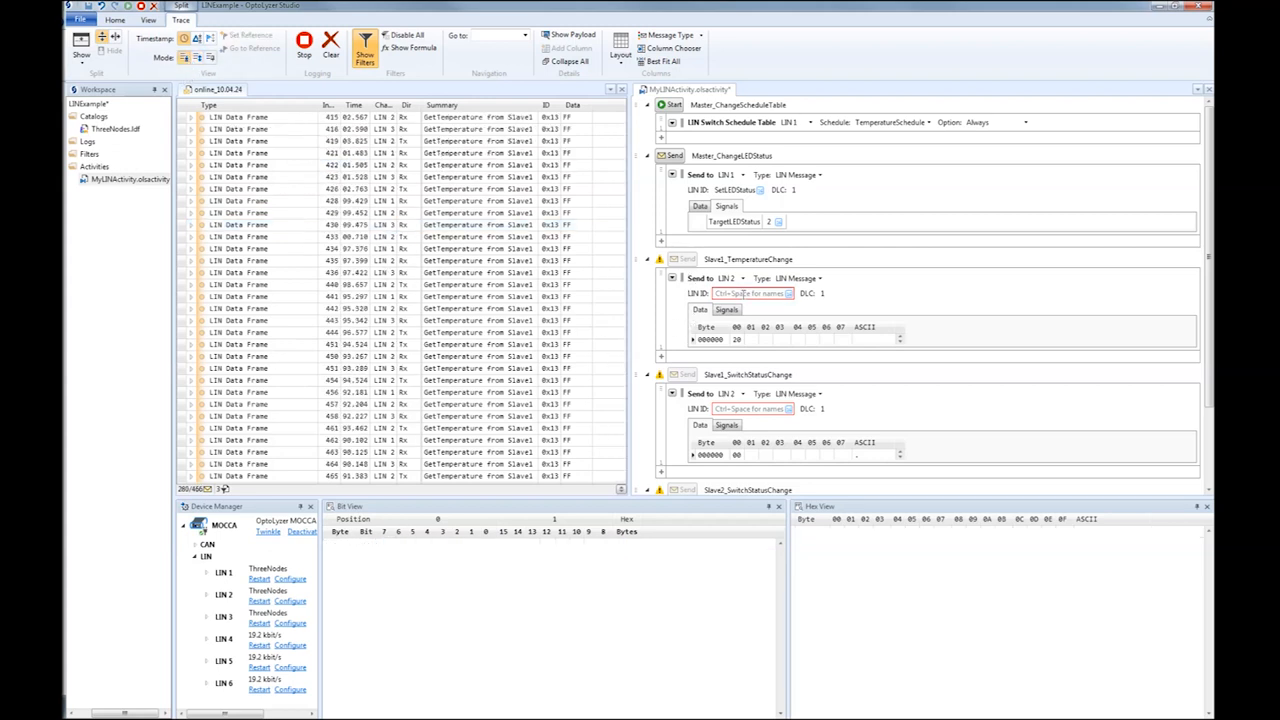
Set Slave2_TemperatureChange to answer GetTemperature and inspect the resulting frames' bytes in the trace
left_click(756, 292)
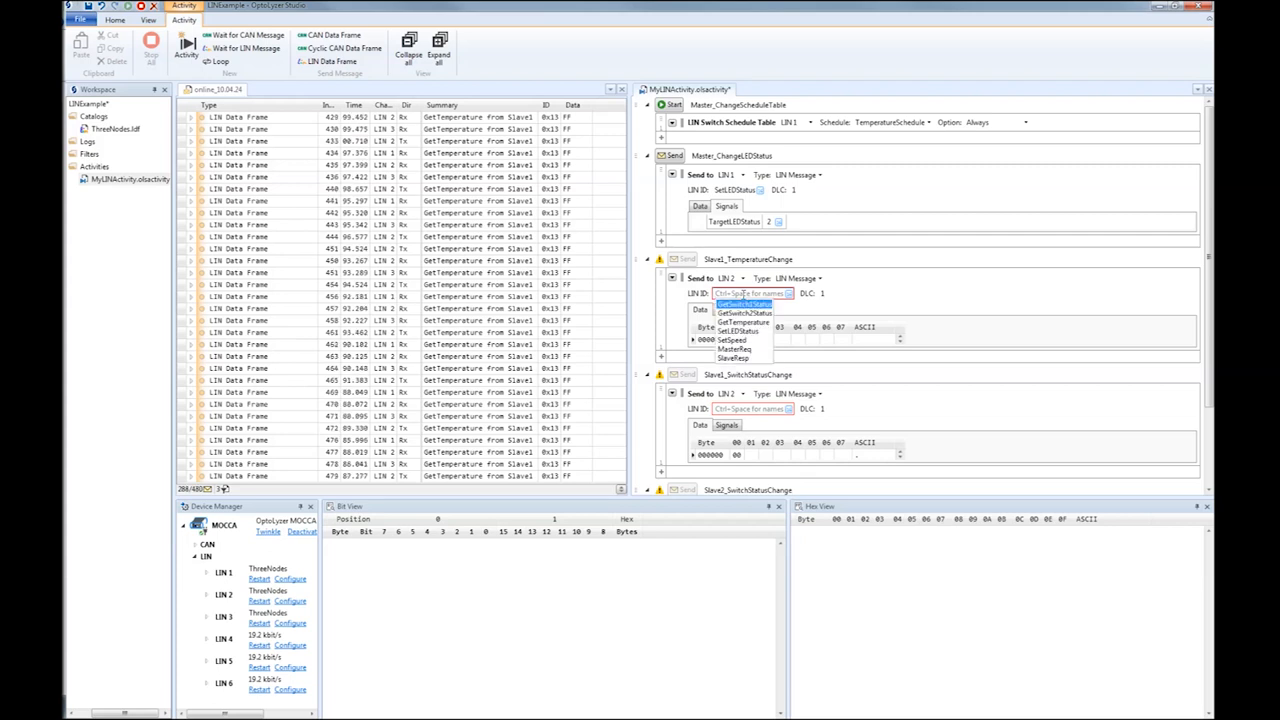
left_click(736, 320)
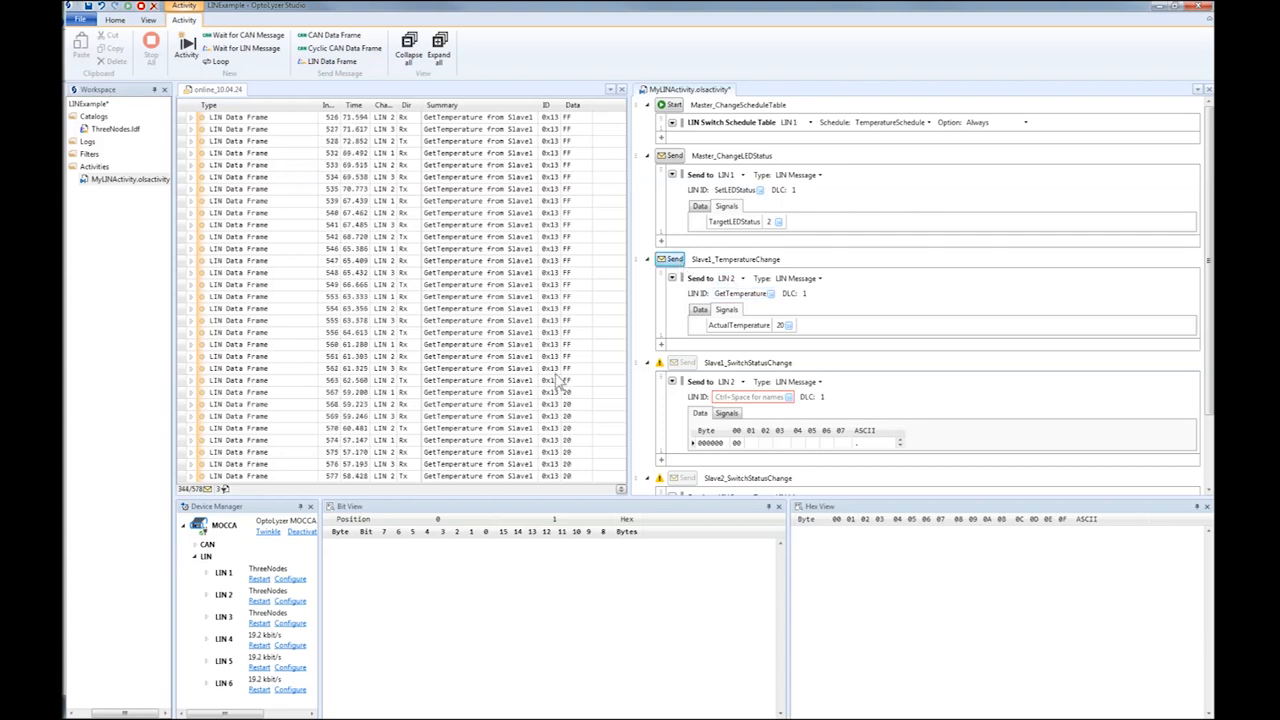
left_click(400, 344)
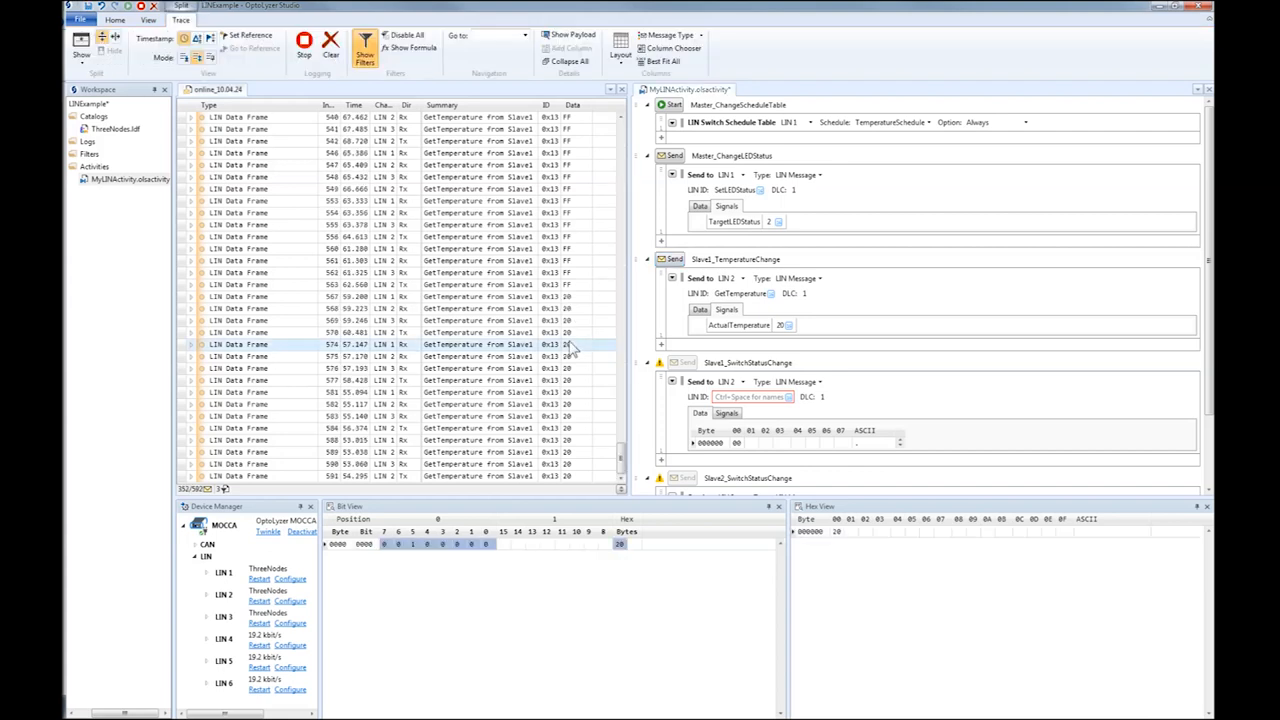
left_click(400, 296)
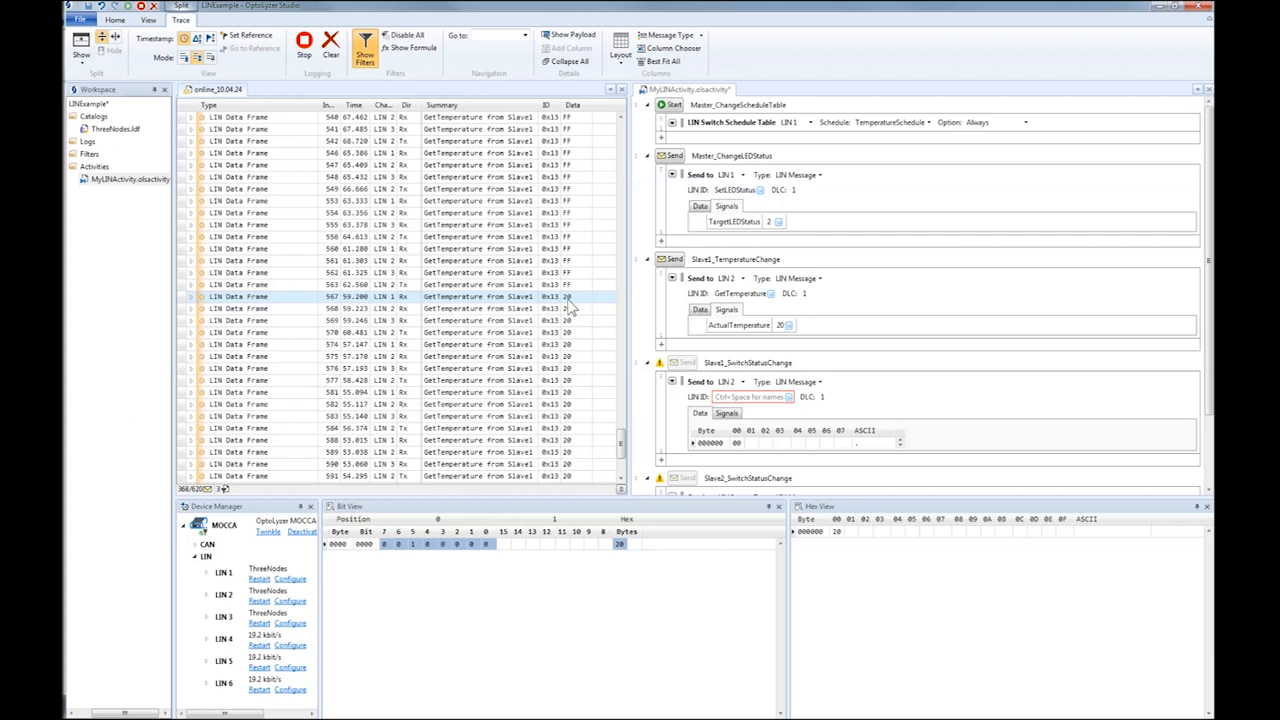
mouse_move(882, 316)
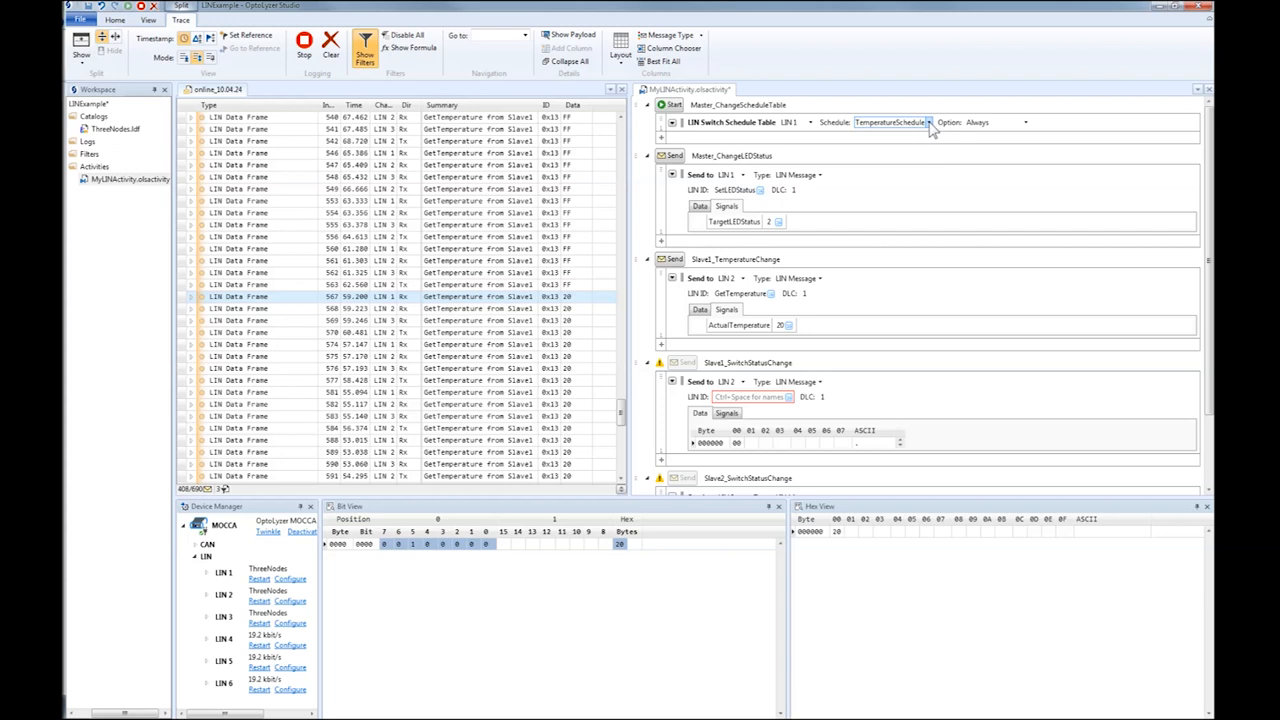
Change the Switch Schedule Table step to SwitchStatusSchedule
left_click(928, 122)
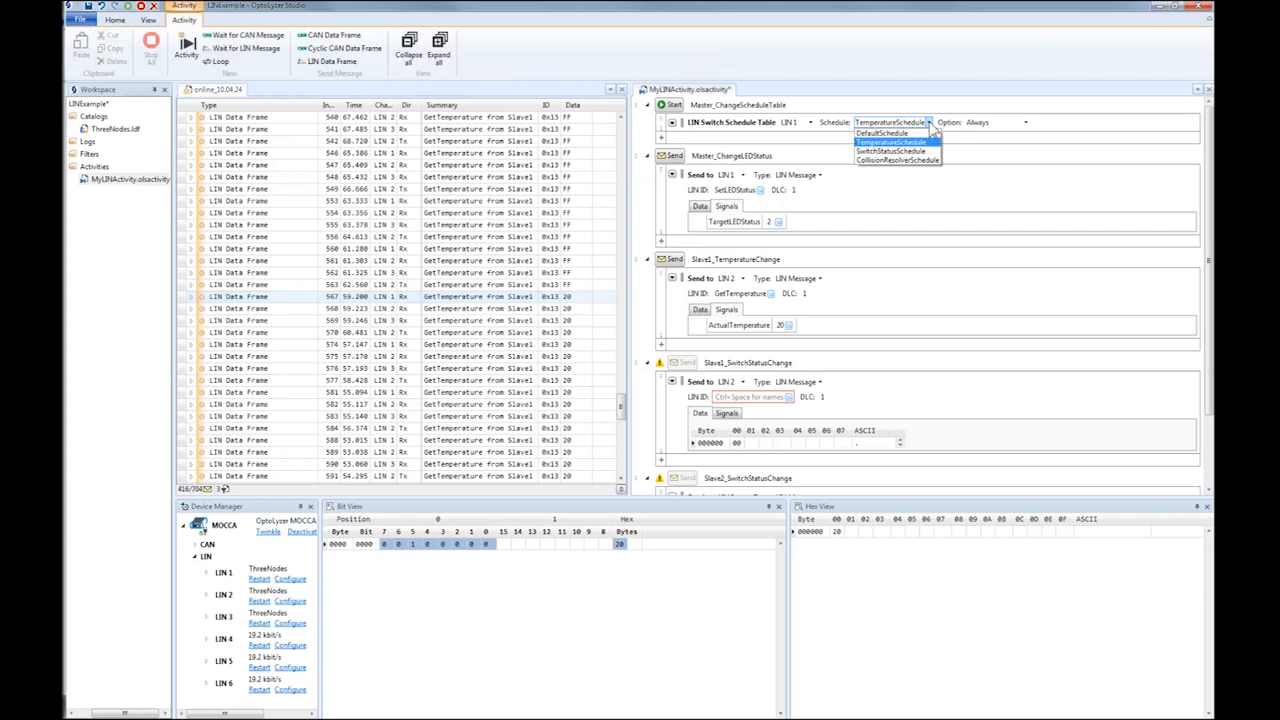
mouse_move(896, 150)
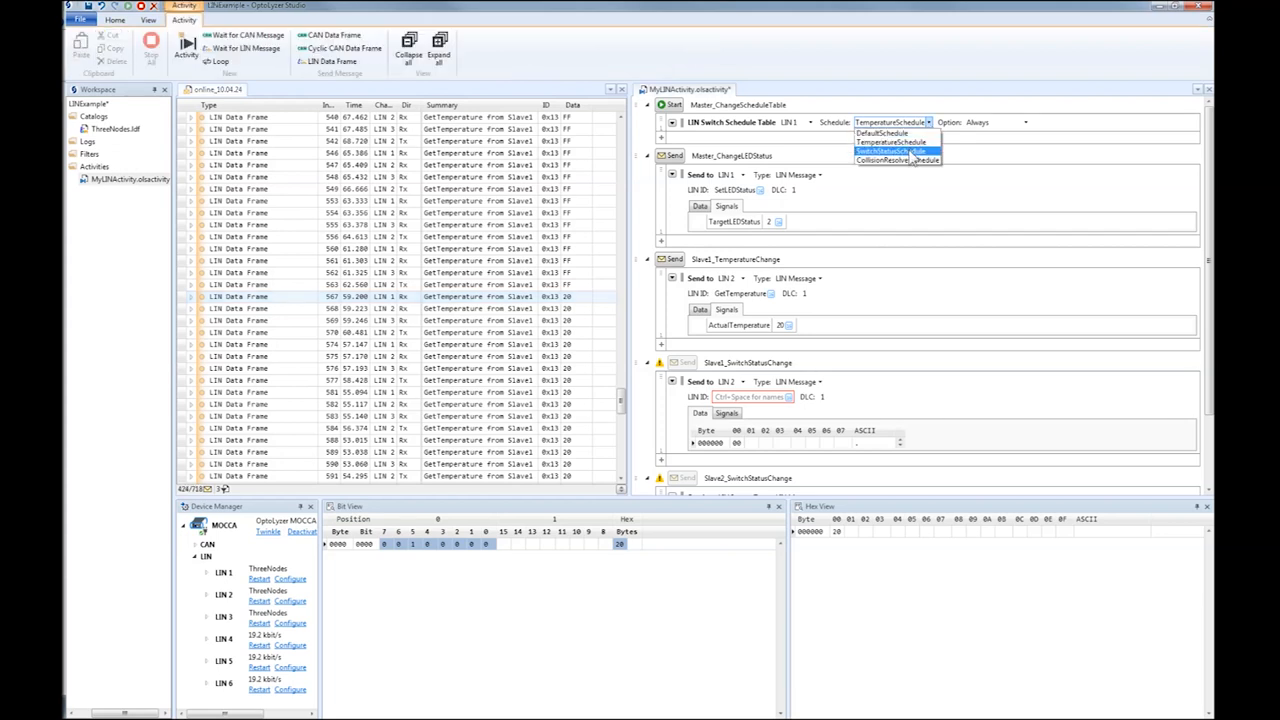
left_click(890, 152)
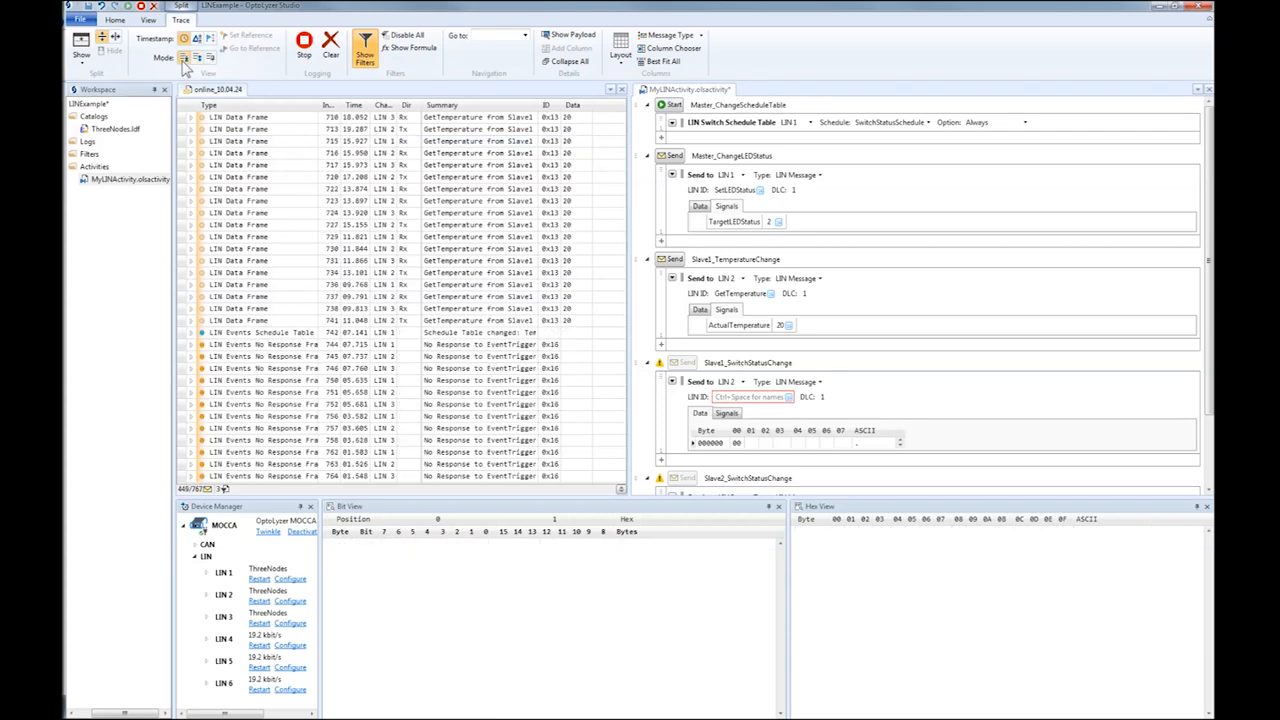
scroll("down", 3)
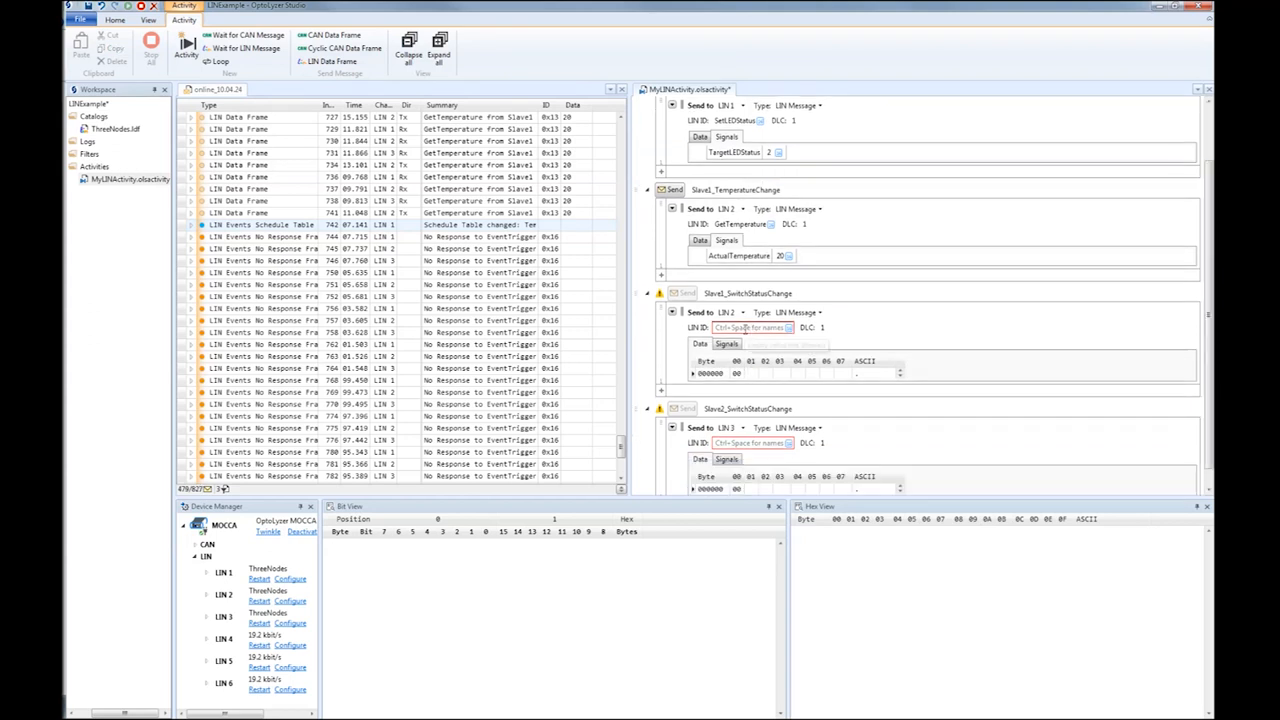
Set Slave1_SwitchStatusChange to LIN ID GetSwitchStatus and show its switch signal values
left_click(788, 328)
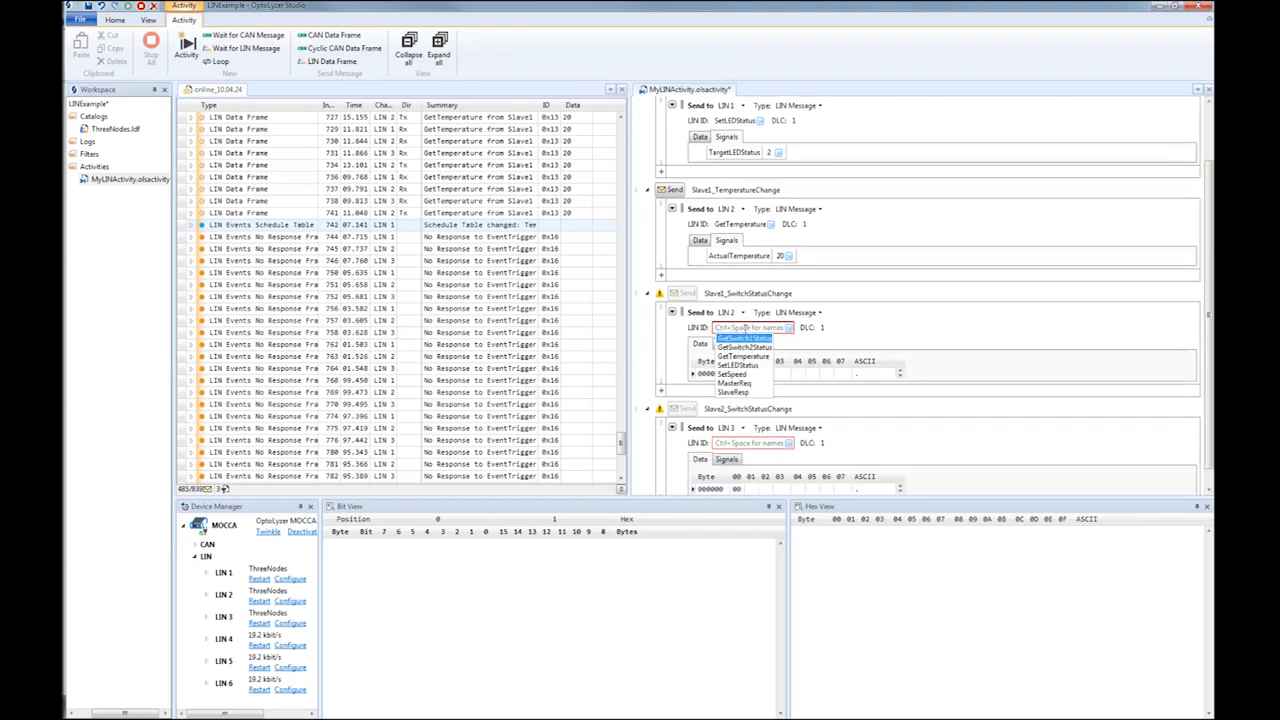
left_click(742, 336)
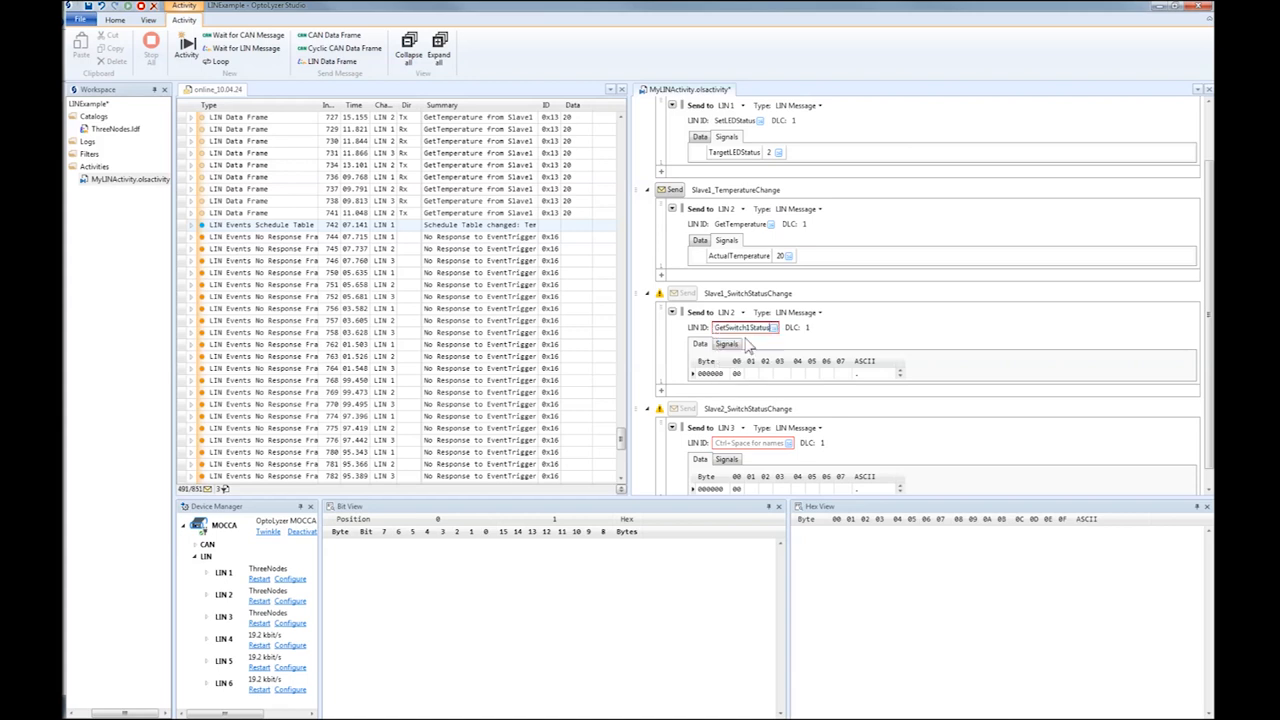
left_click(728, 344)
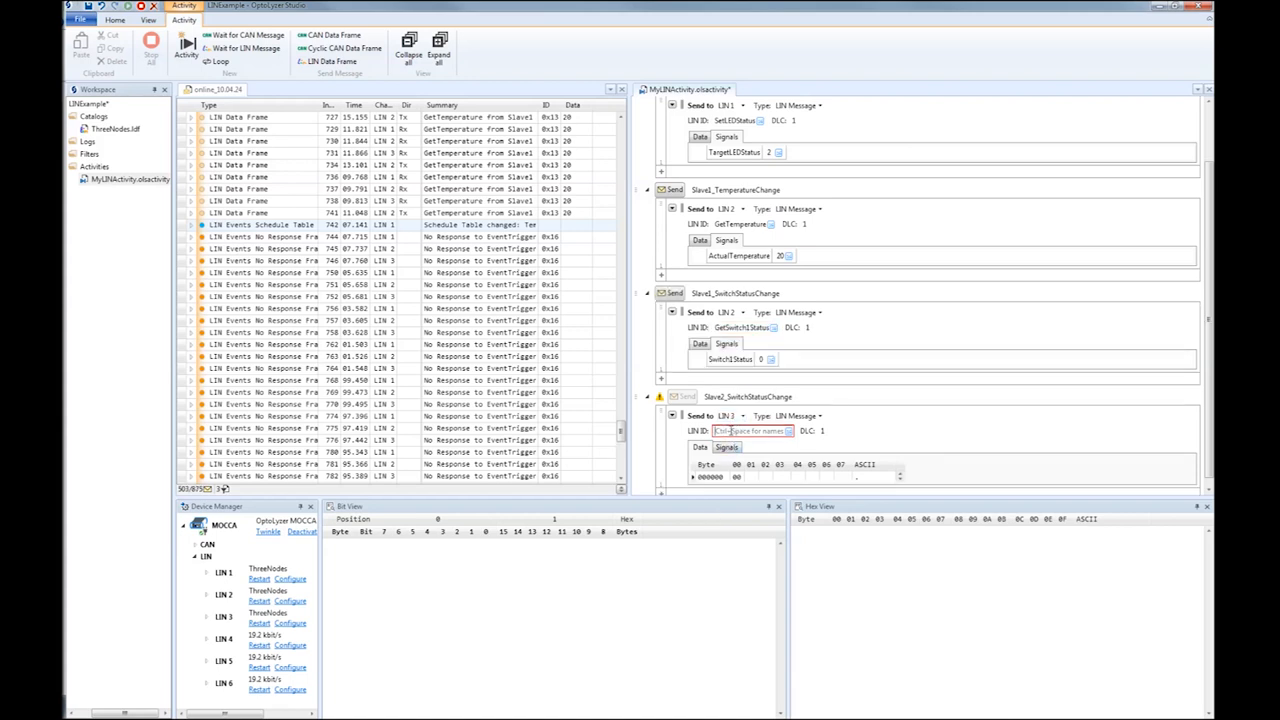
Set Slave2_SwitchStatusChange to LIN ID GetSwitch2Status
left_click(788, 432)
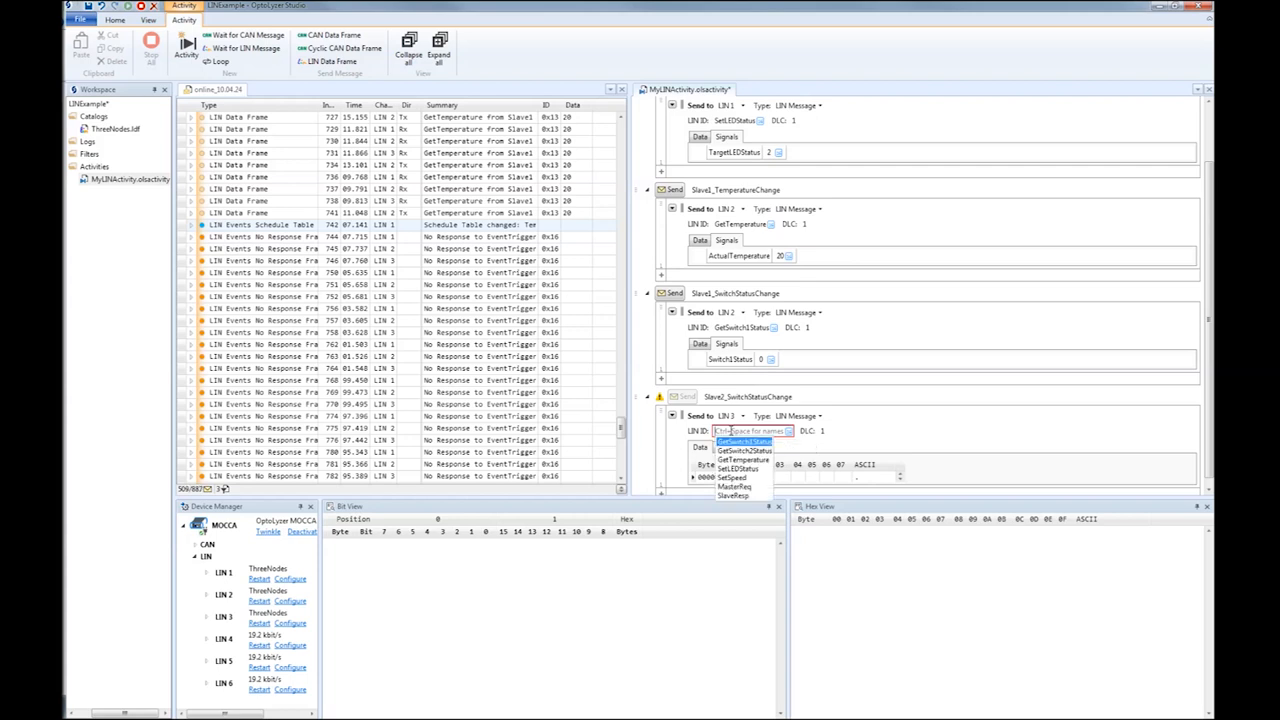
mouse_move(742, 452)
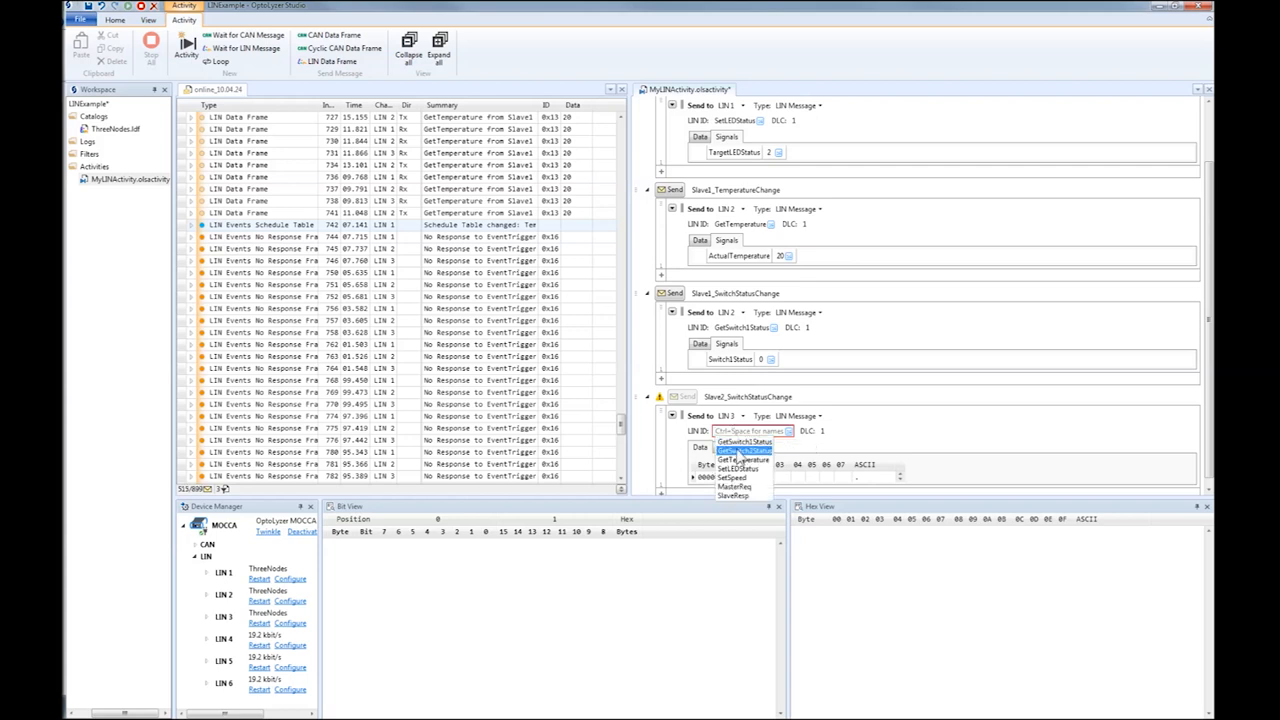
left_click(744, 452)
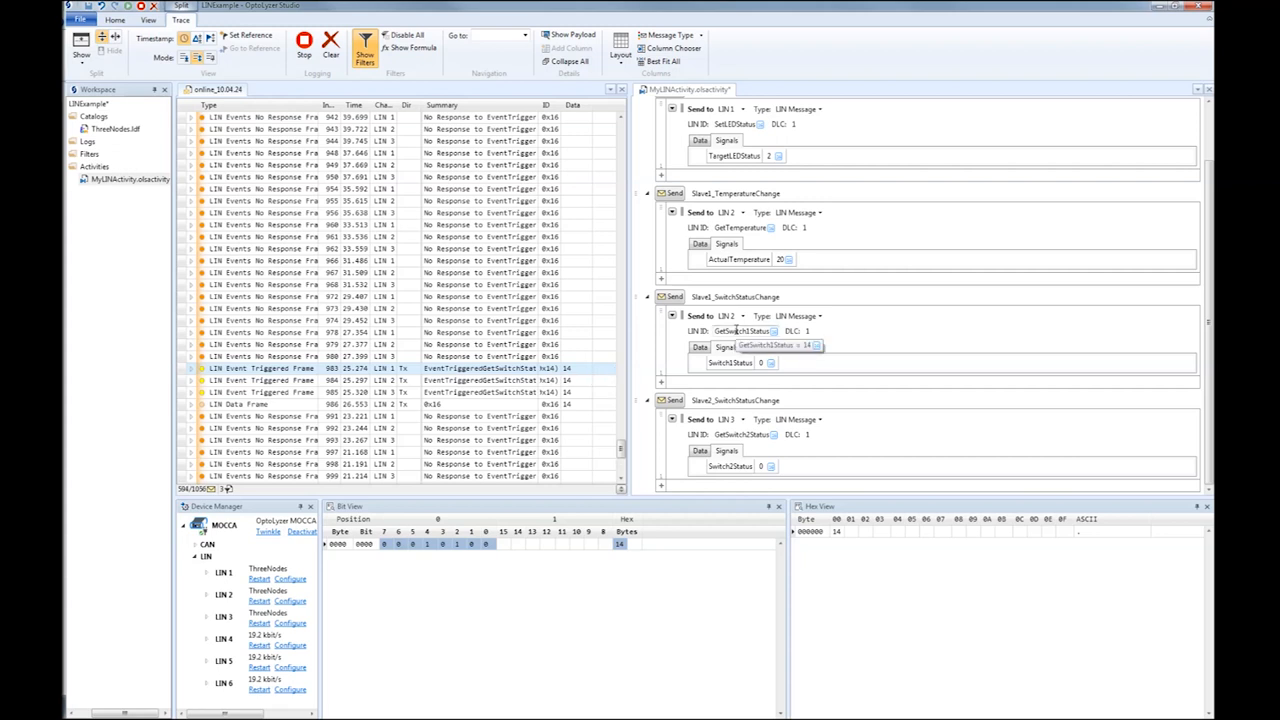
mouse_move(598, 404)
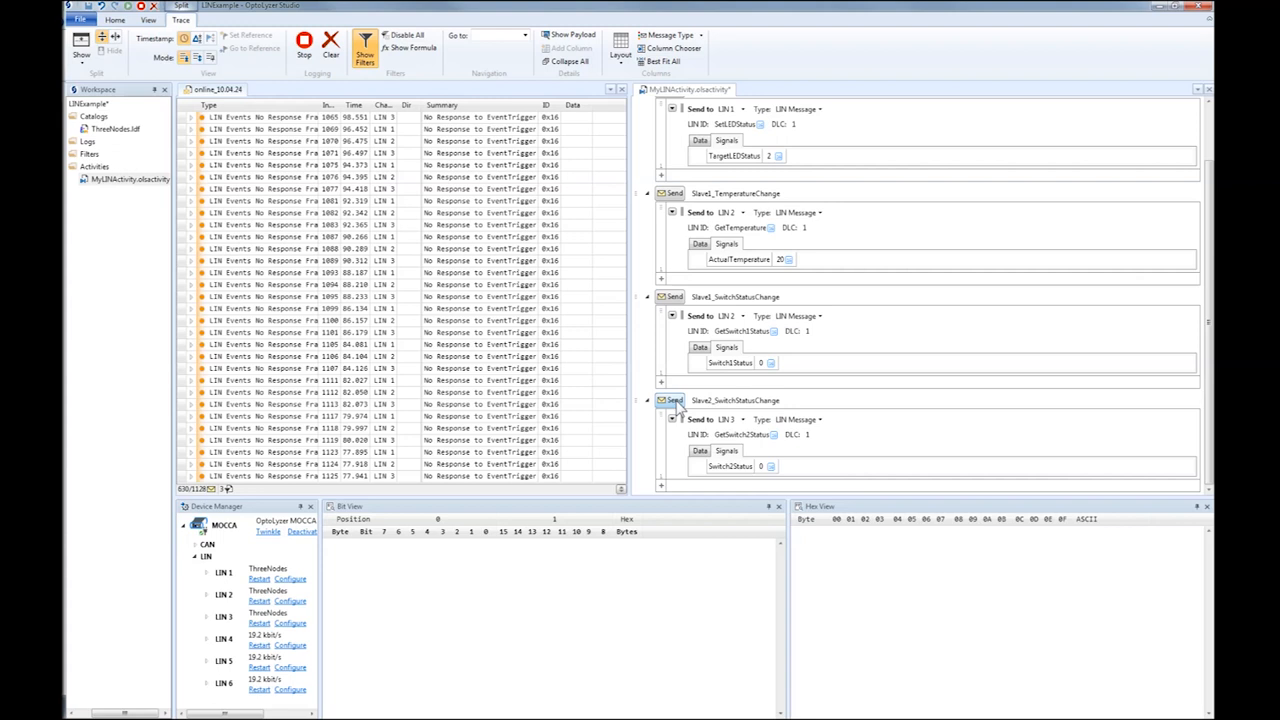
Inspect a newly logged Event Triggered Frame row in the trace
left_click(184, 20)
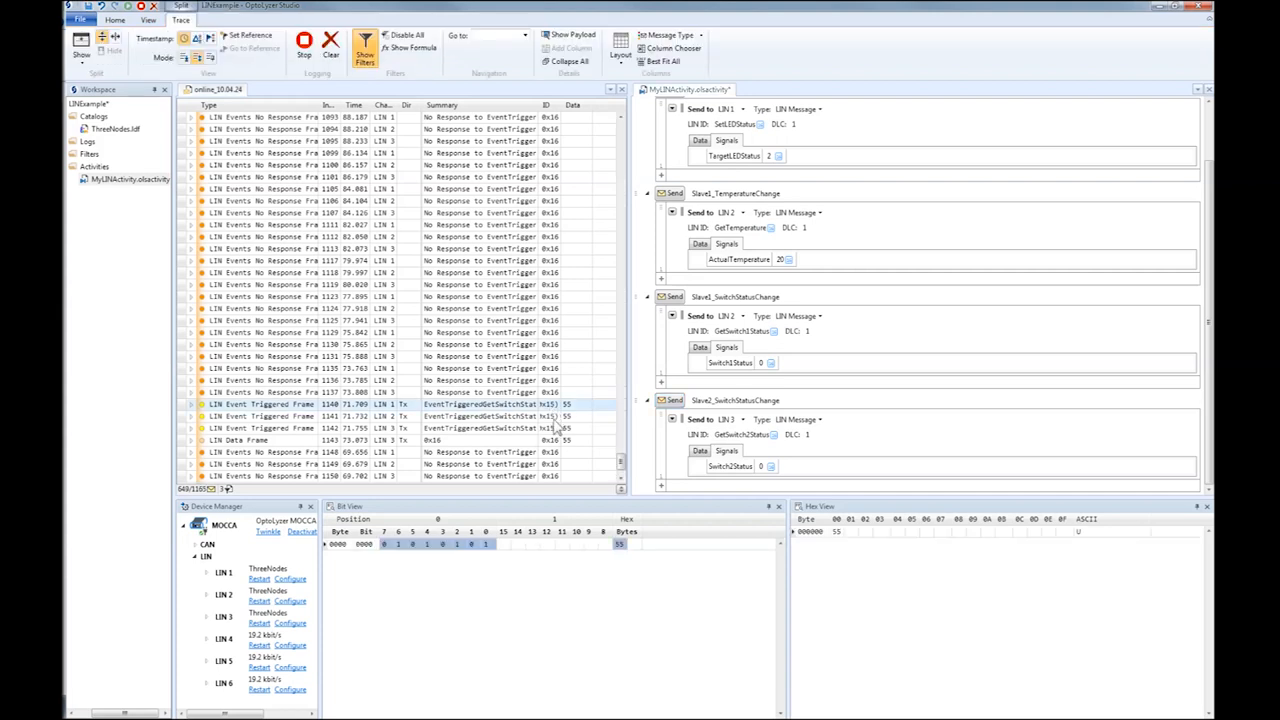
mouse_move(752, 434)
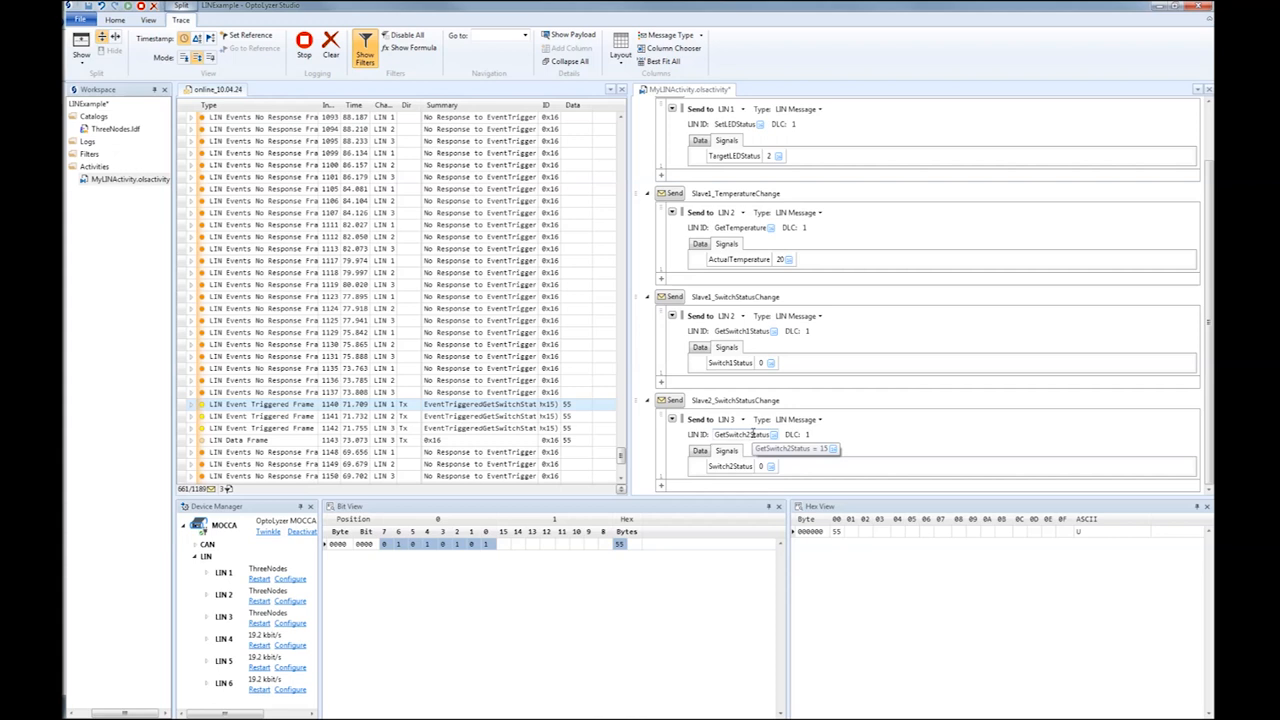
mouse_move(808, 206)
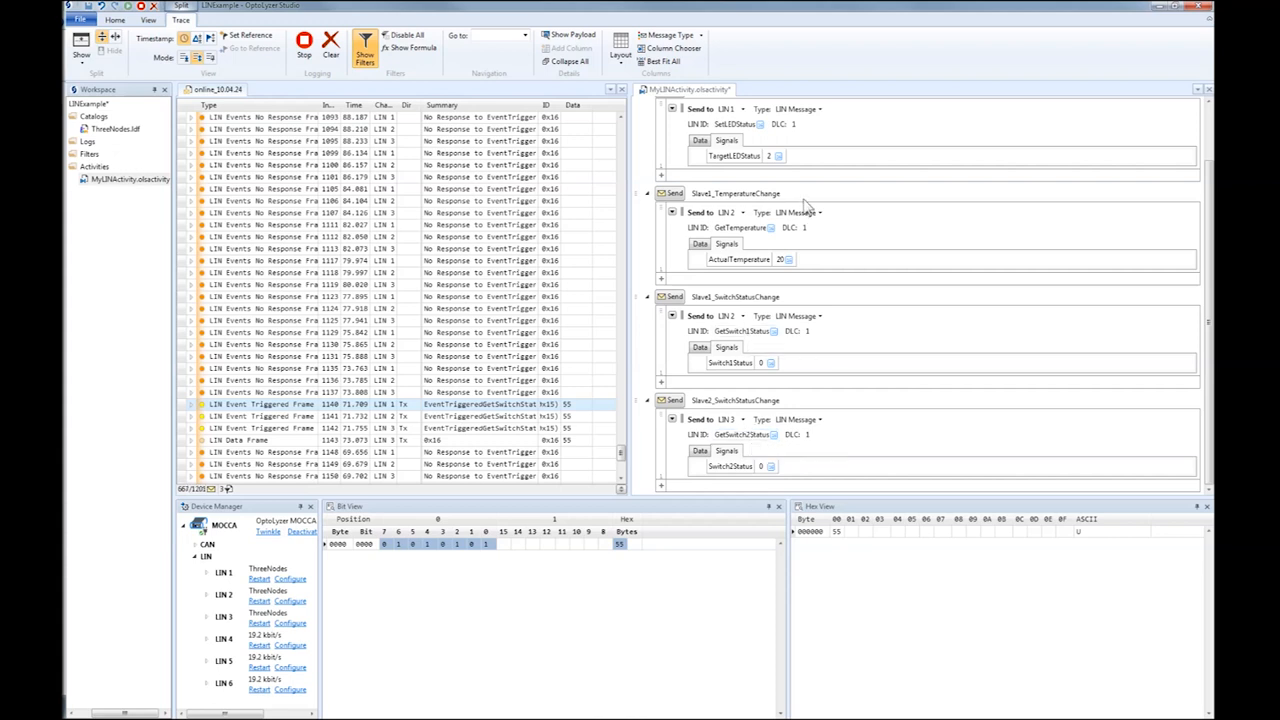